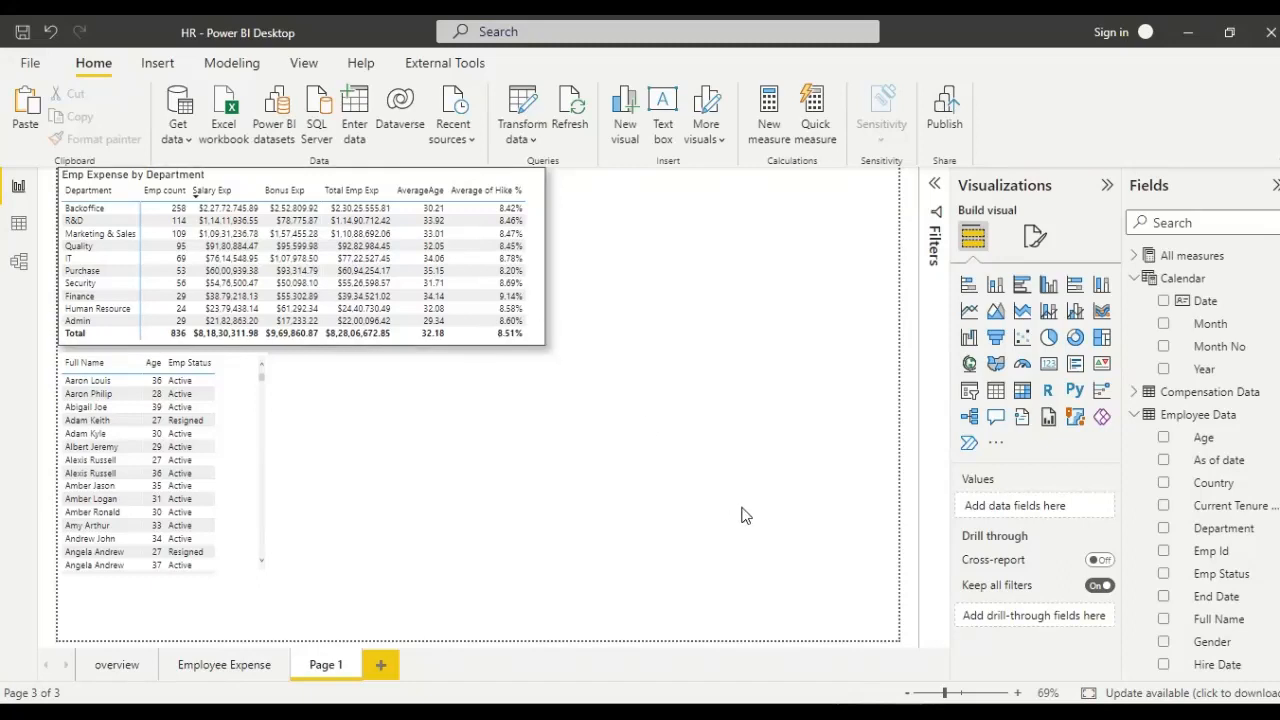
{"action": "mouse_move", "coordinate": [967, 445]}
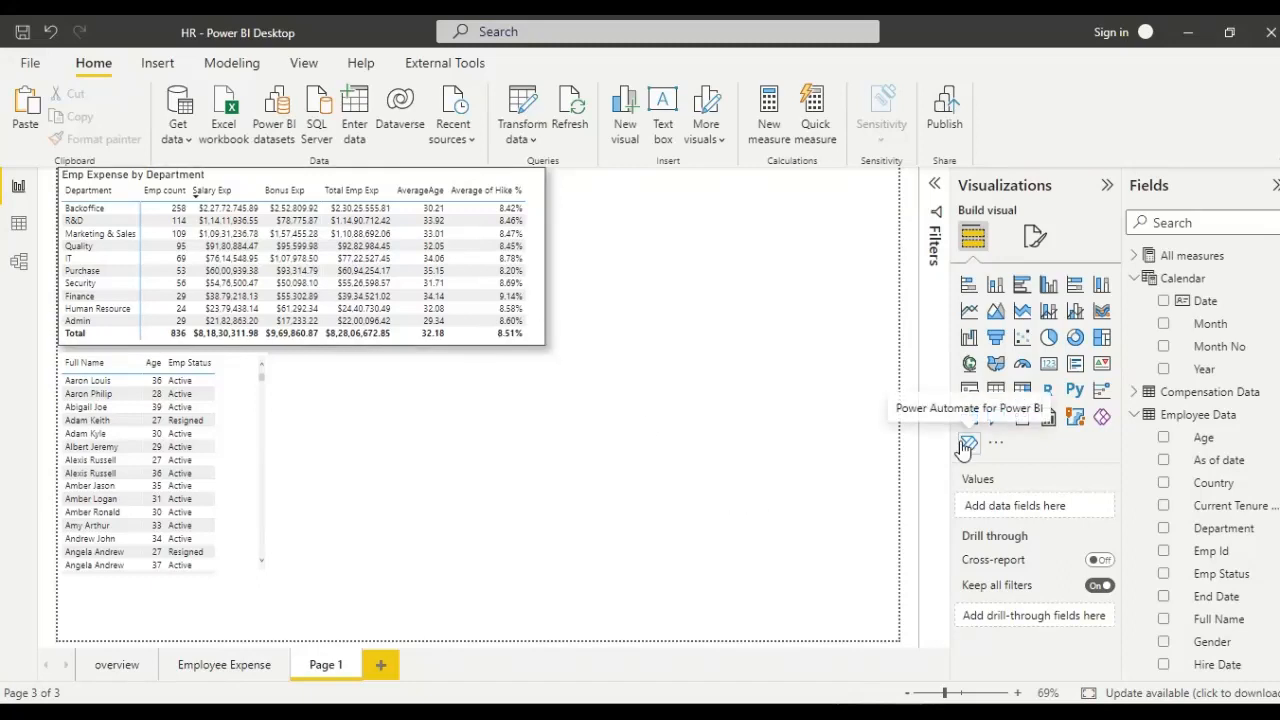
Step: Add a slicer visual showing Calendar Year values (2017–2020) beside the employee list
{"action": "left_click", "coordinate": [968, 390]}
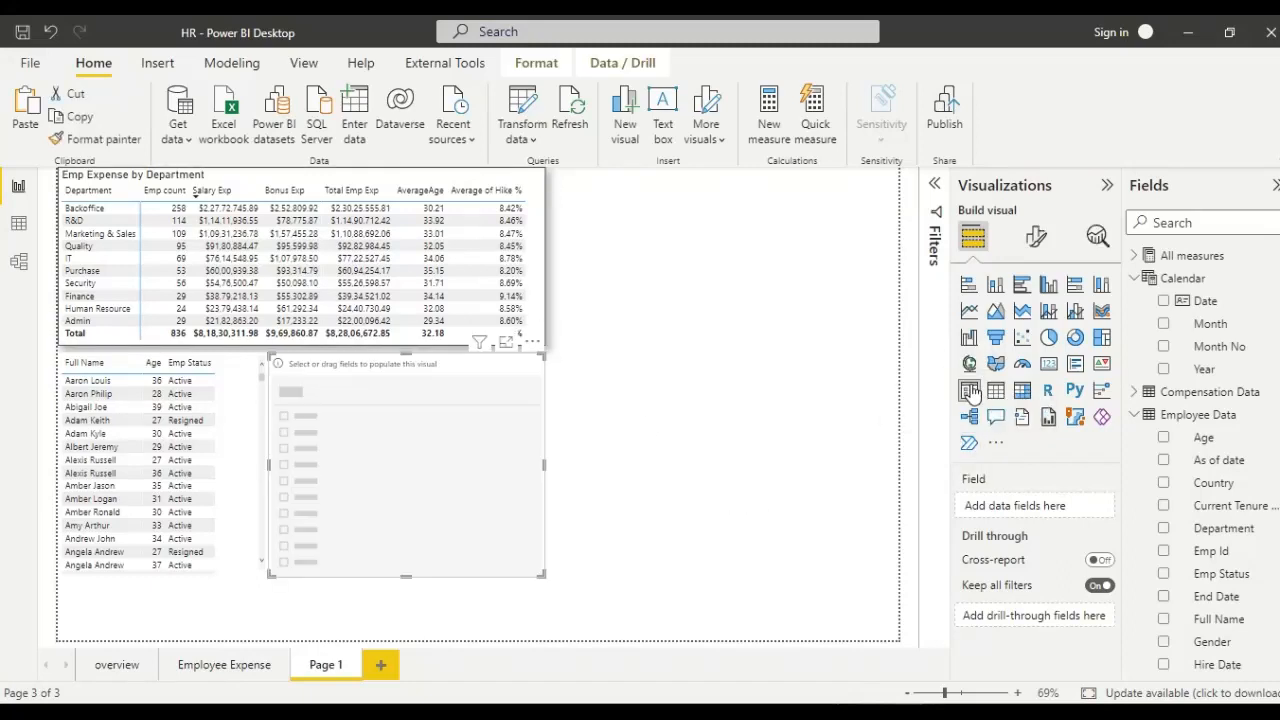
{"action": "mouse_move", "coordinate": [1170, 375]}
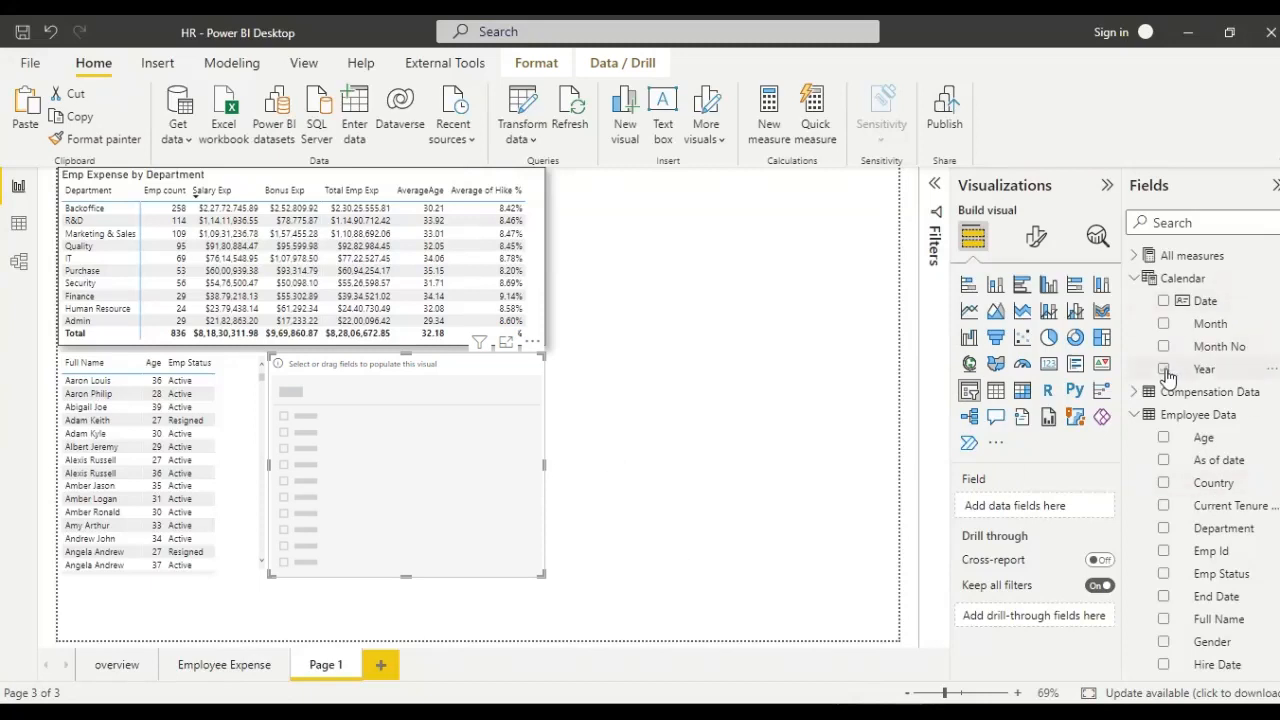
{"action": "left_click", "coordinate": [1164, 369]}
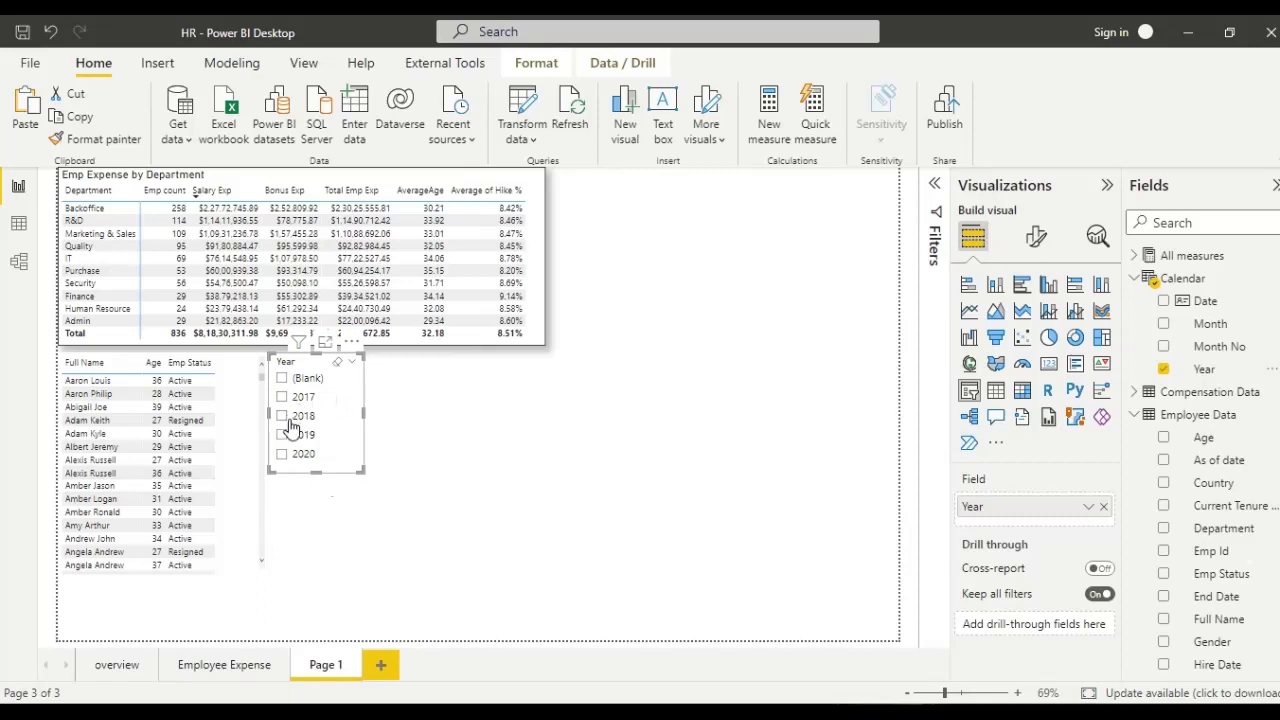
{"action": "mouse_move", "coordinate": [935, 179]}
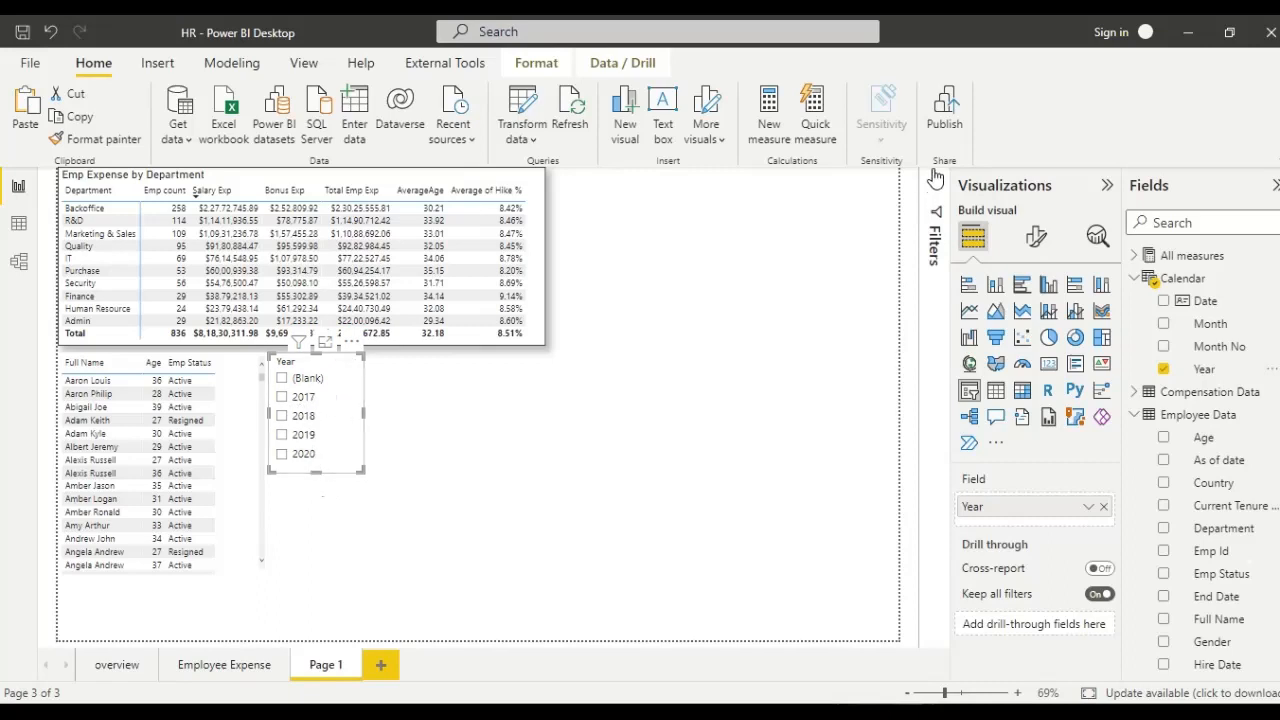
{"action": "mouse_move", "coordinate": [612, 358]}
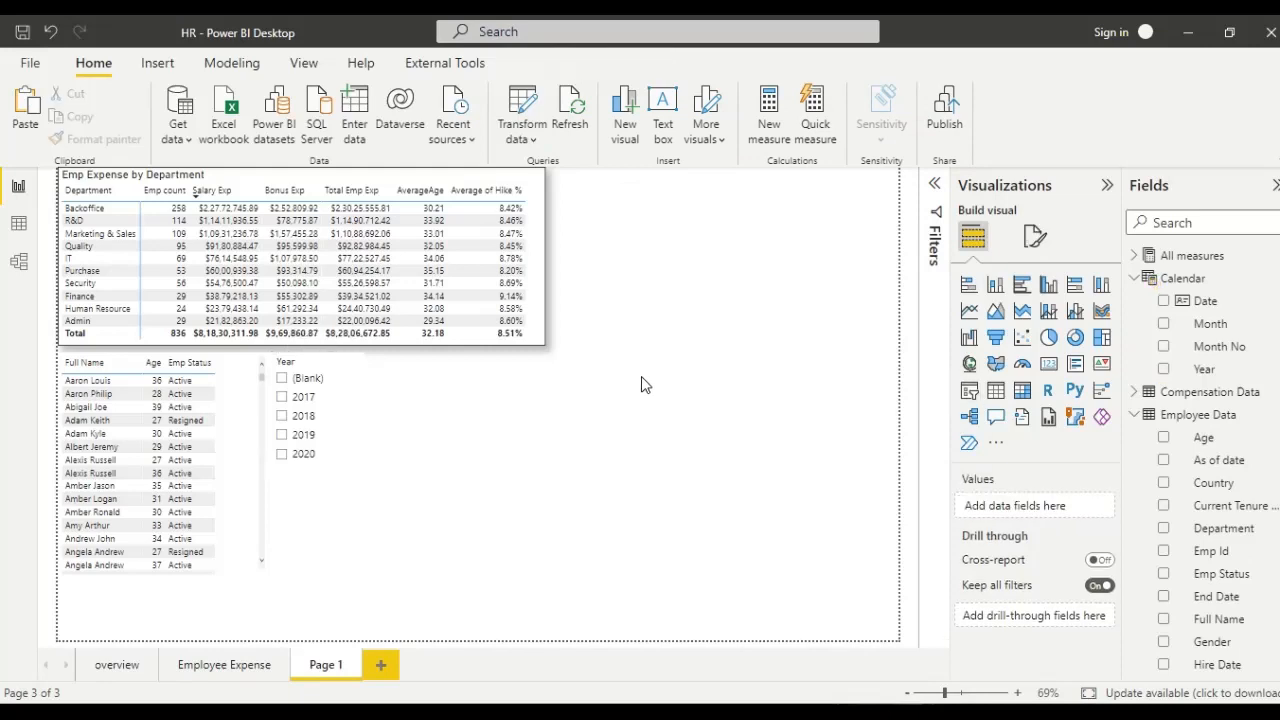
{"action": "mouse_move", "coordinate": [969, 391]}
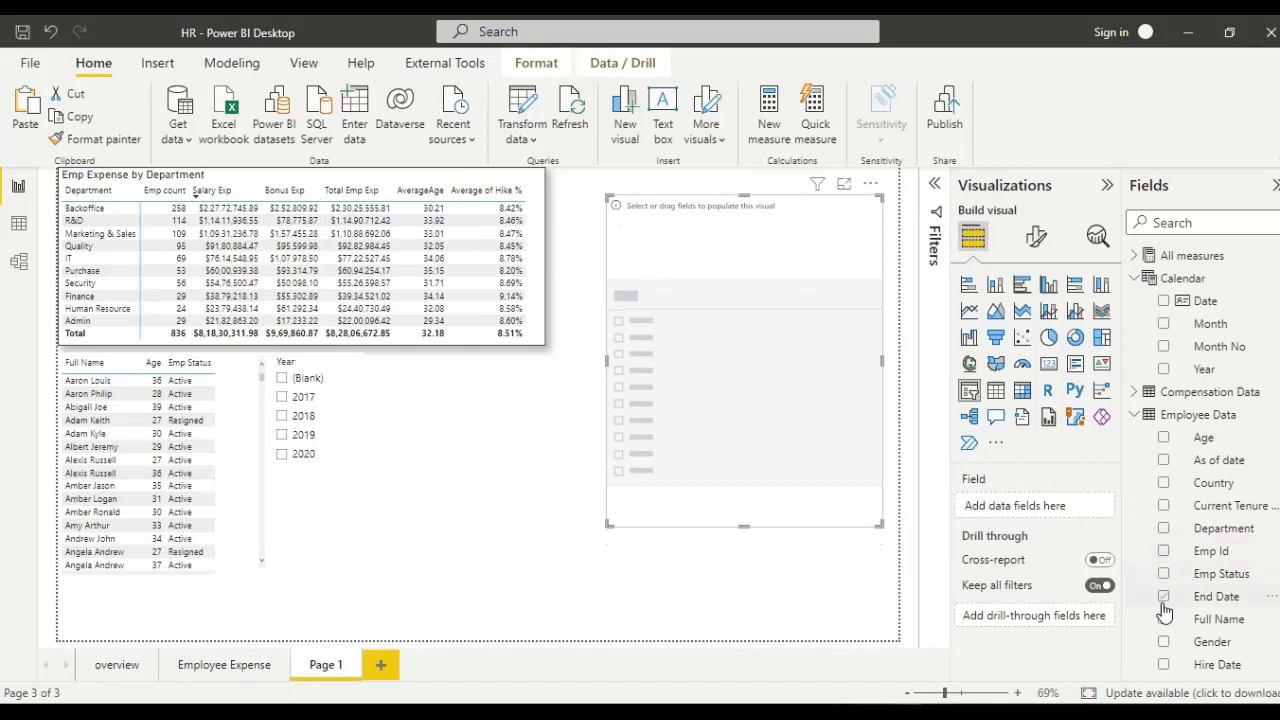
Step: Fill the slicer with Employee Data > Full Name and scroll through the listed names
{"action": "left_click", "coordinate": [1165, 619]}
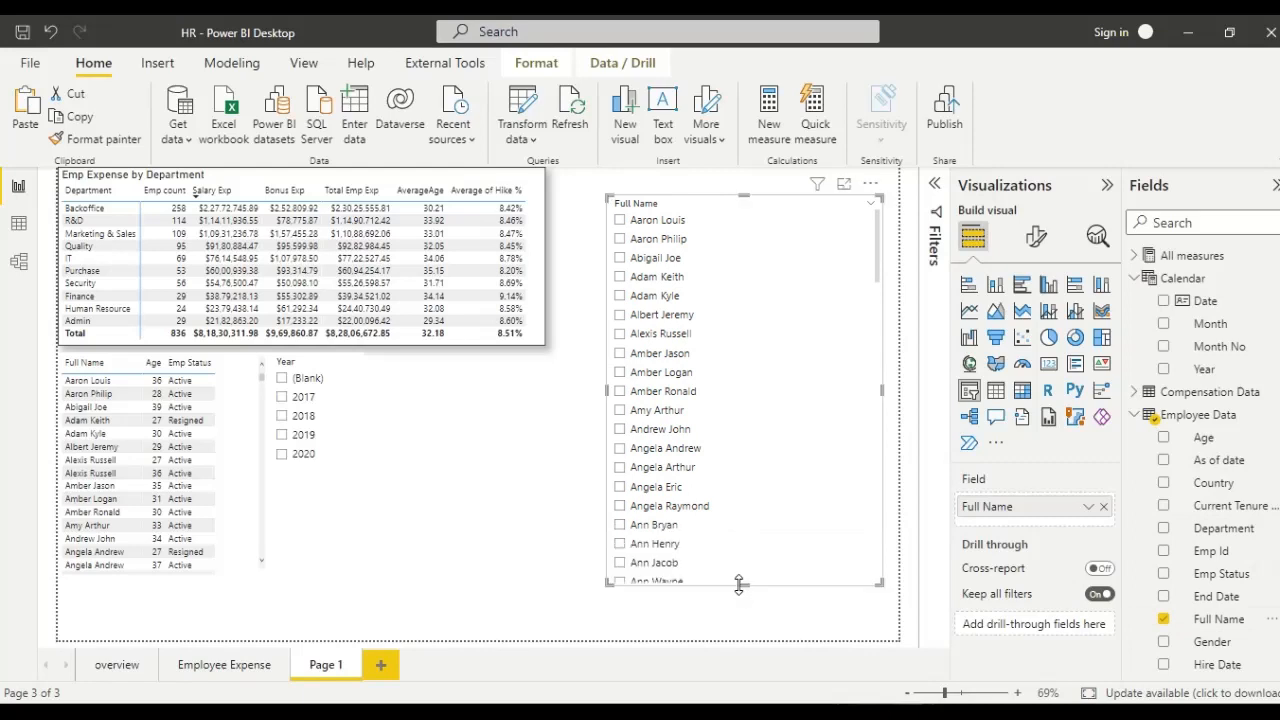
{"action": "mouse_move", "coordinate": [835, 230]}
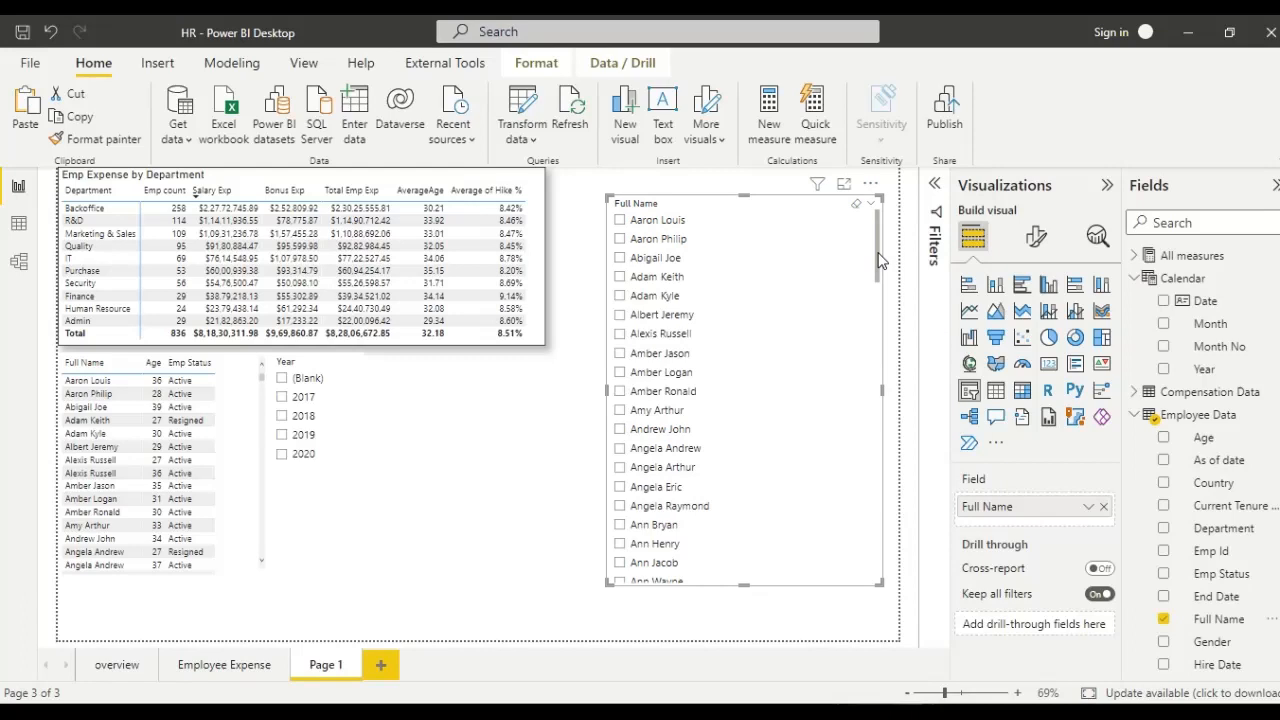
{"action": "scroll", "scroll_direction": "down", "scroll_amount": 3}
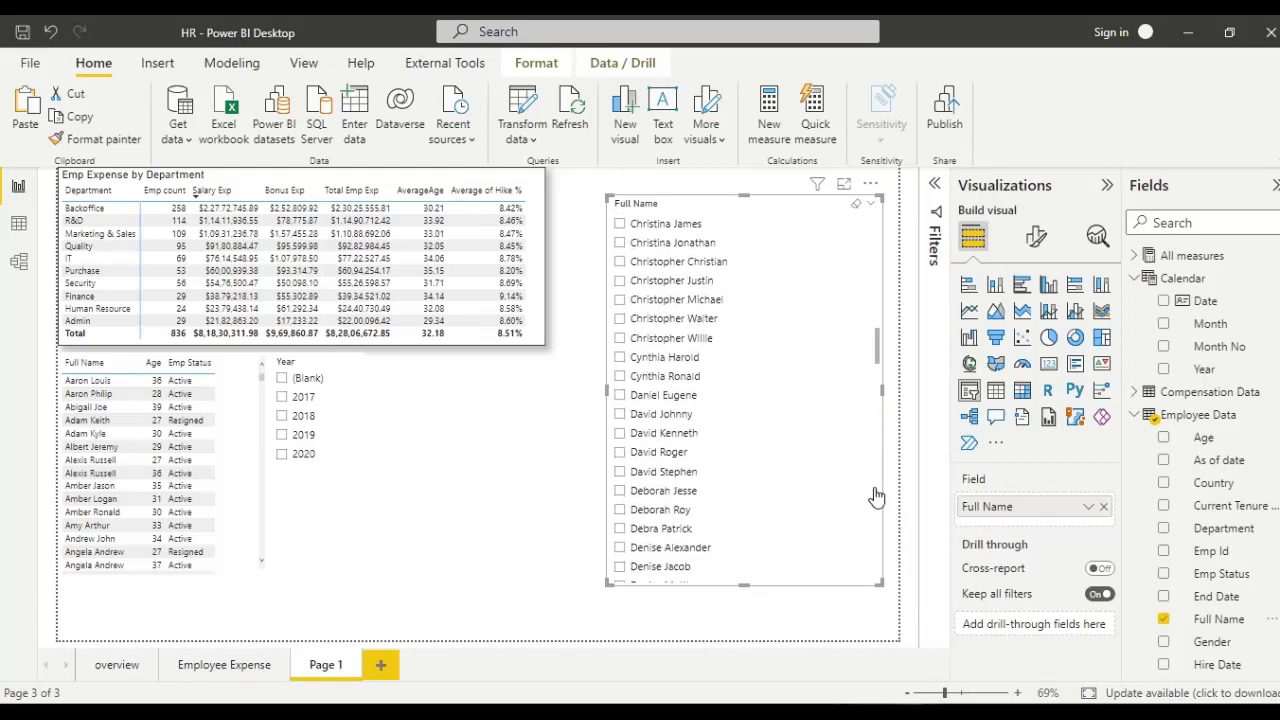
{"action": "scroll", "scroll_direction": "down", "scroll_amount": 3}
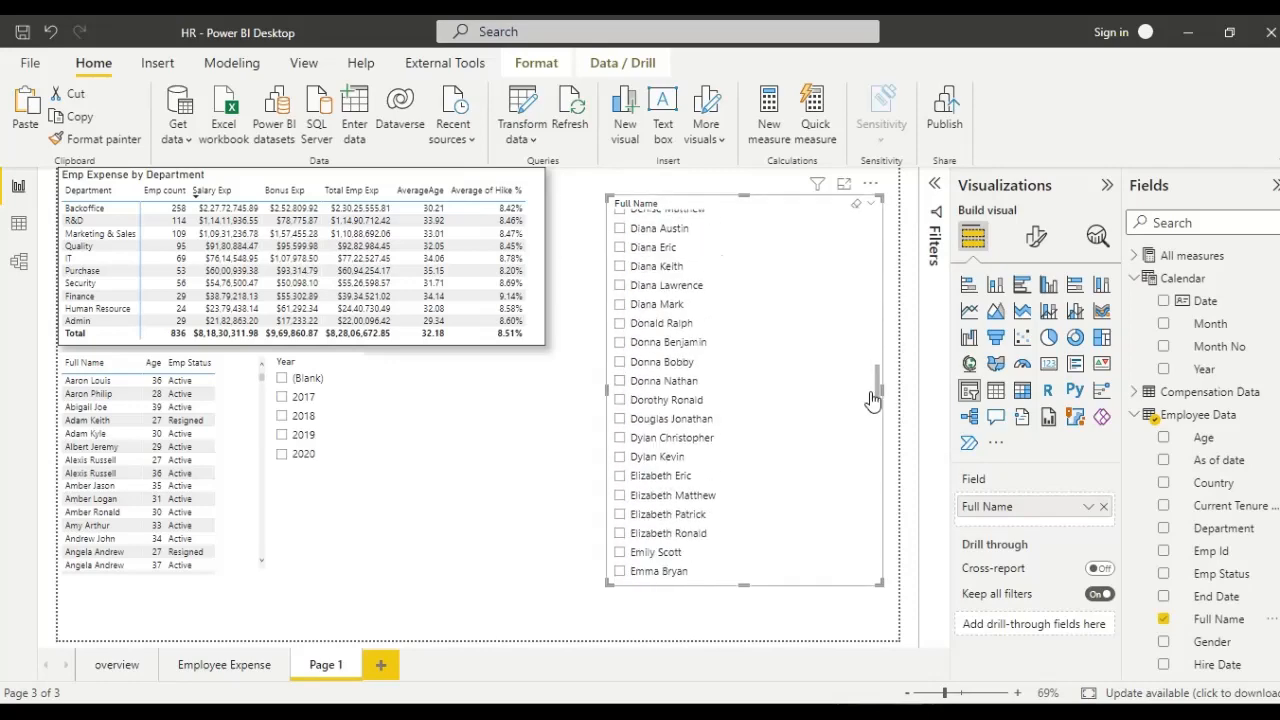
{"action": "scroll", "scroll_direction": "up", "scroll_amount": 3}
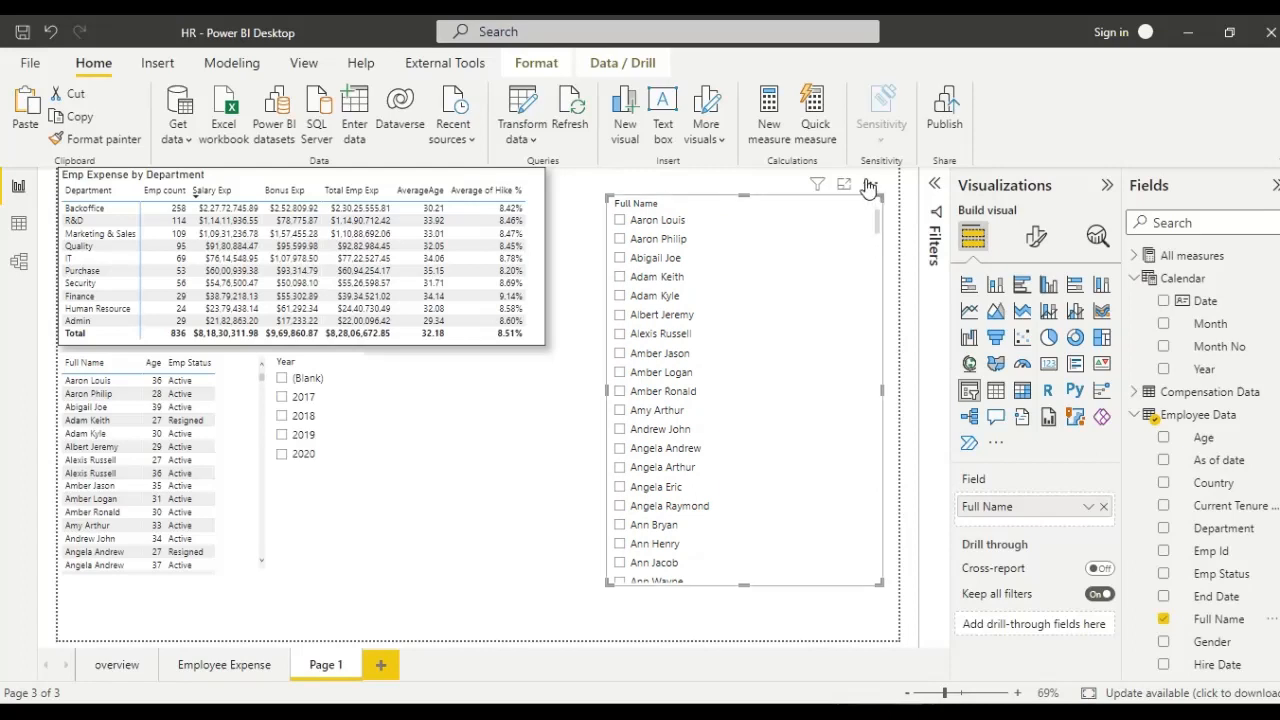
{"action": "mouse_move", "coordinate": [869, 185]}
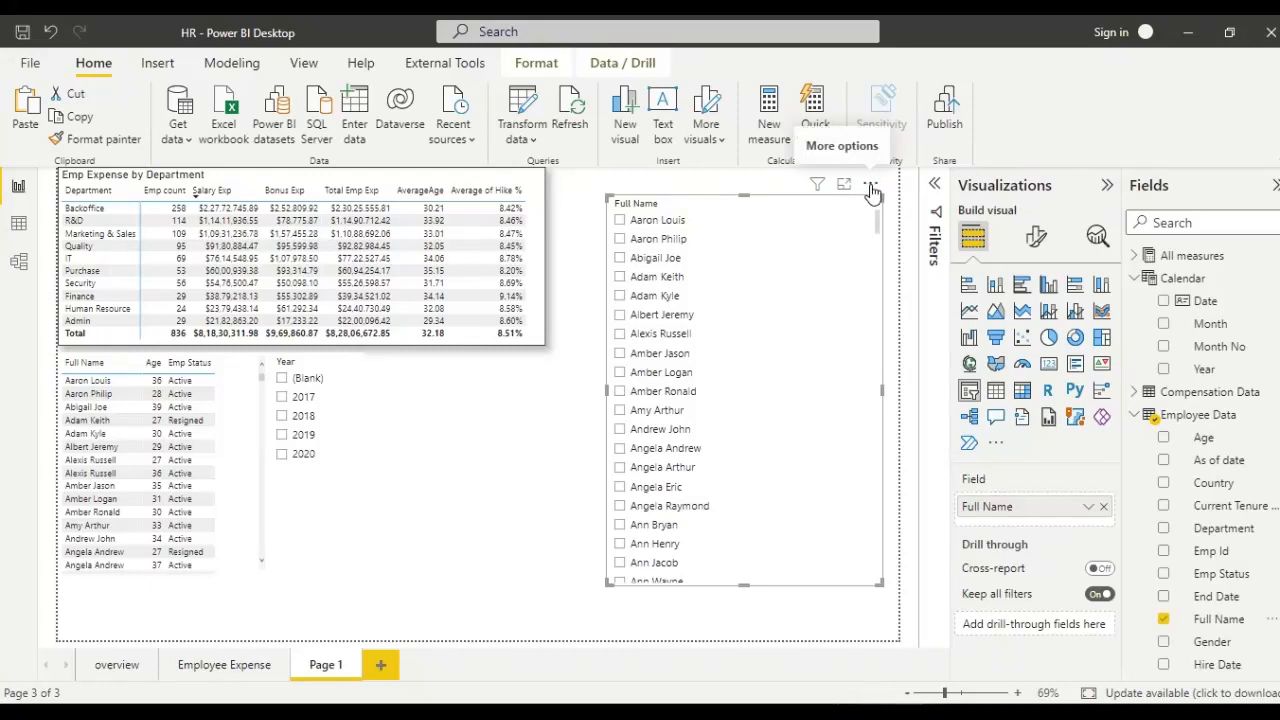
Step: Turn on Search from the Full Name slicer's More options and scroll the names
{"action": "left_click", "coordinate": [872, 189]}
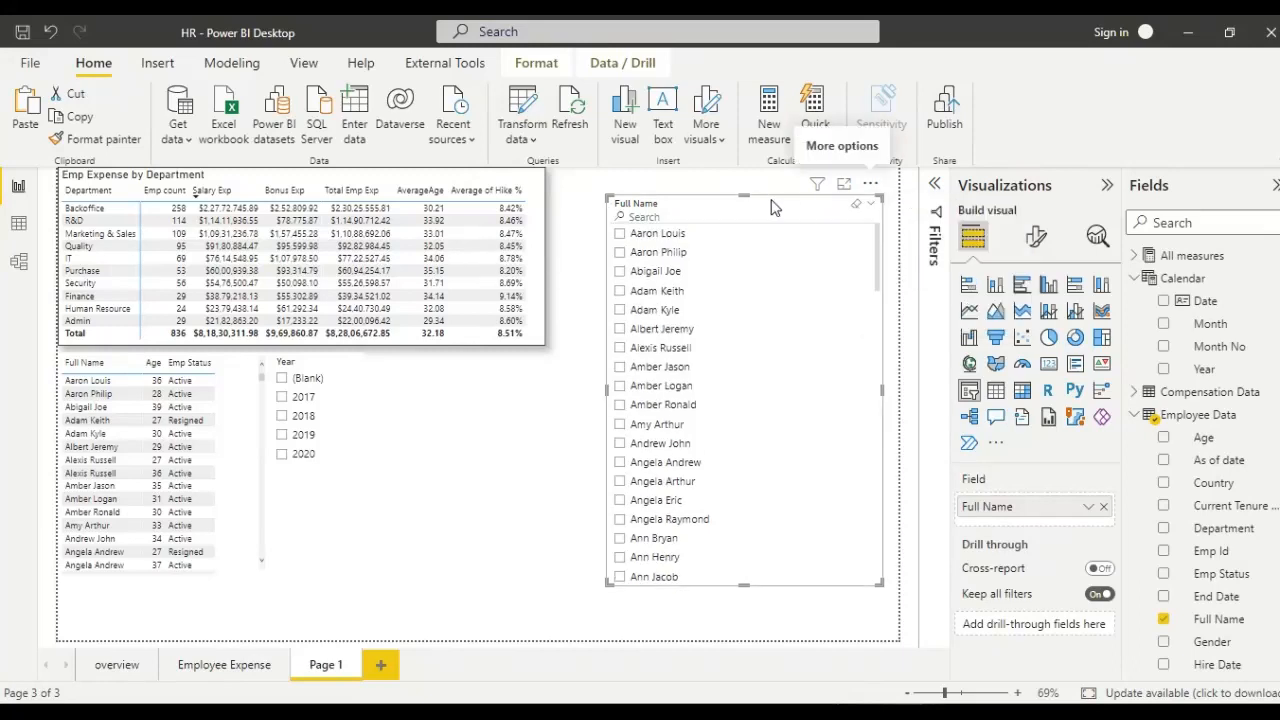
{"action": "mouse_move", "coordinate": [737, 214]}
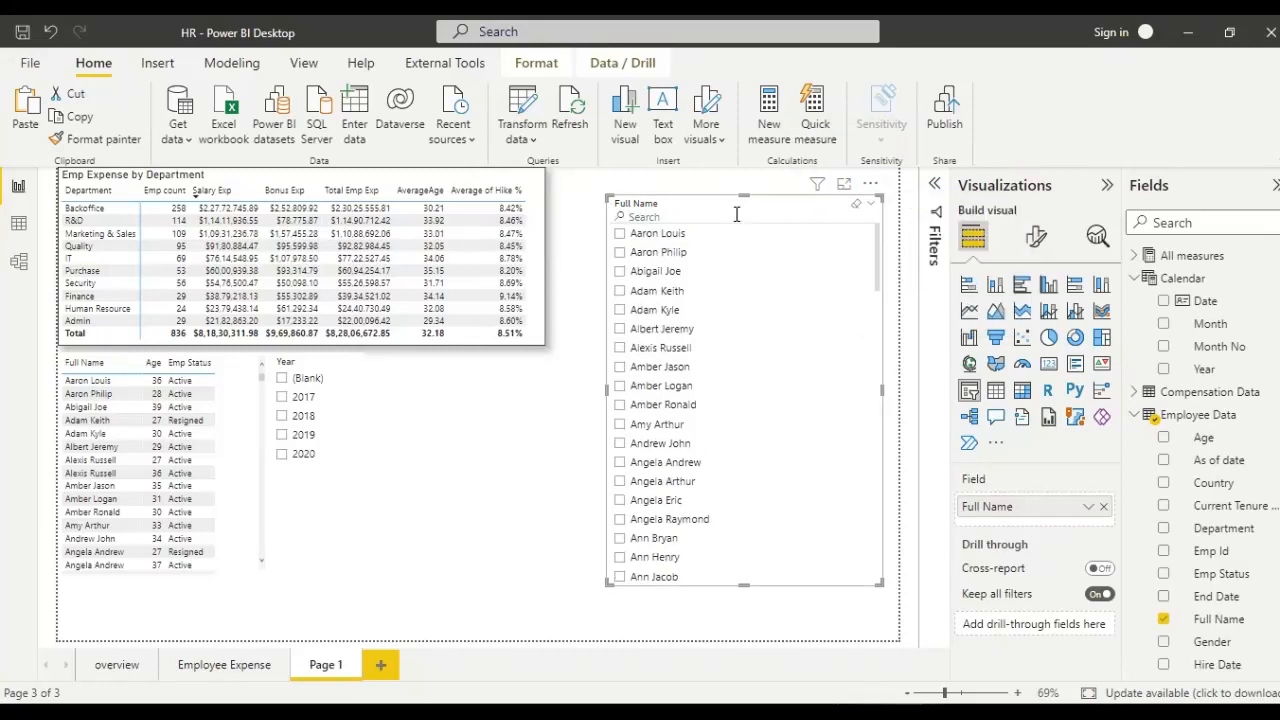
{"action": "scroll", "scroll_direction": "down", "scroll_amount": 3}
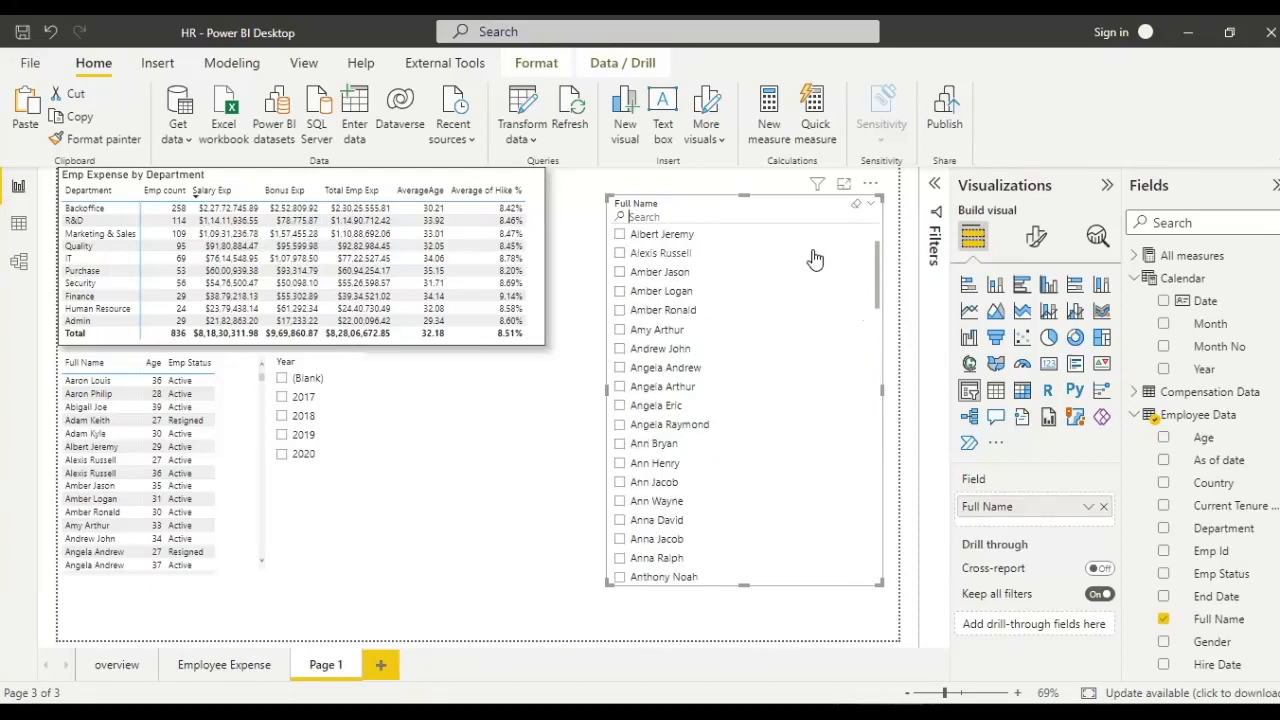
{"action": "type", "text": "a"}
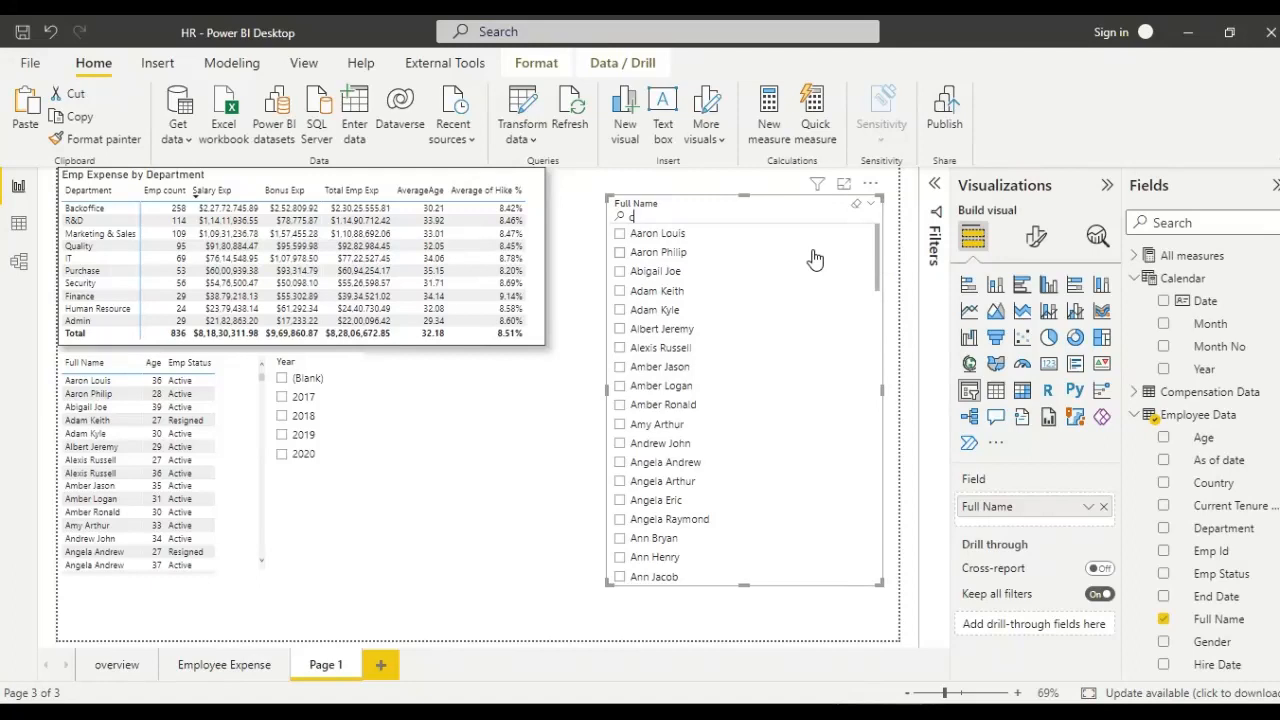
{"action": "type", "text": "ar"}
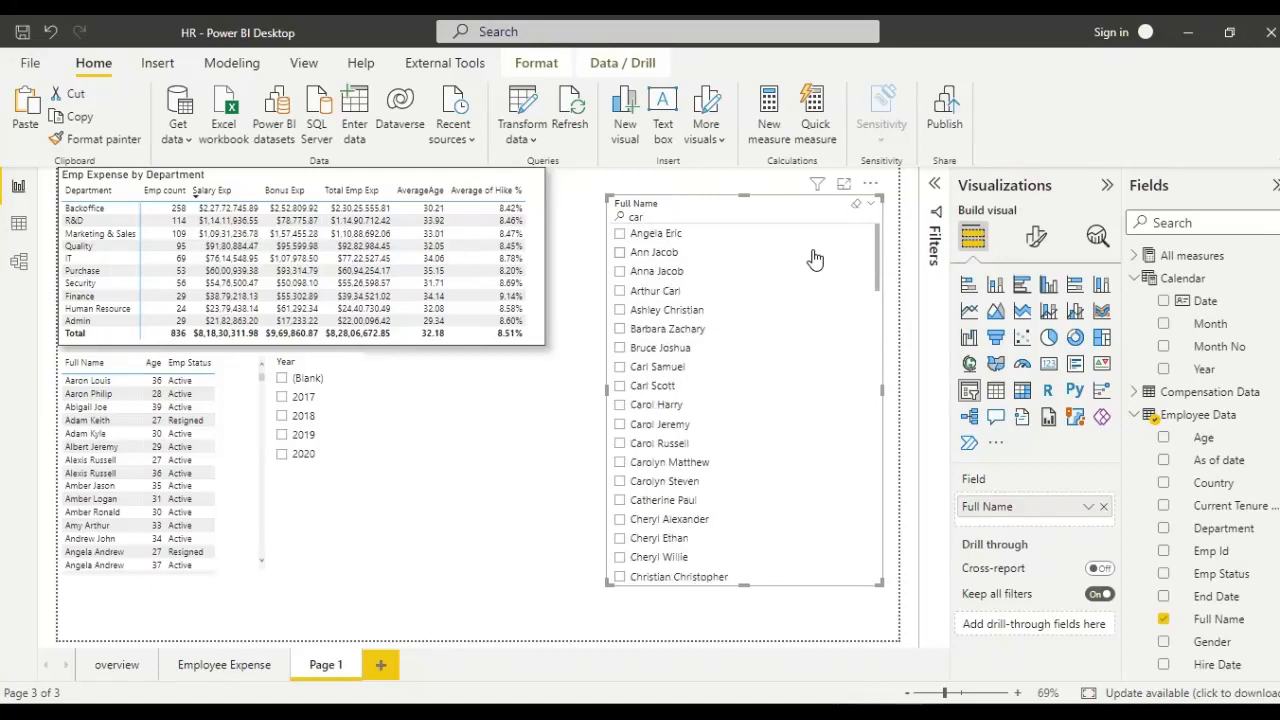
{"action": "type", "text": "l"}
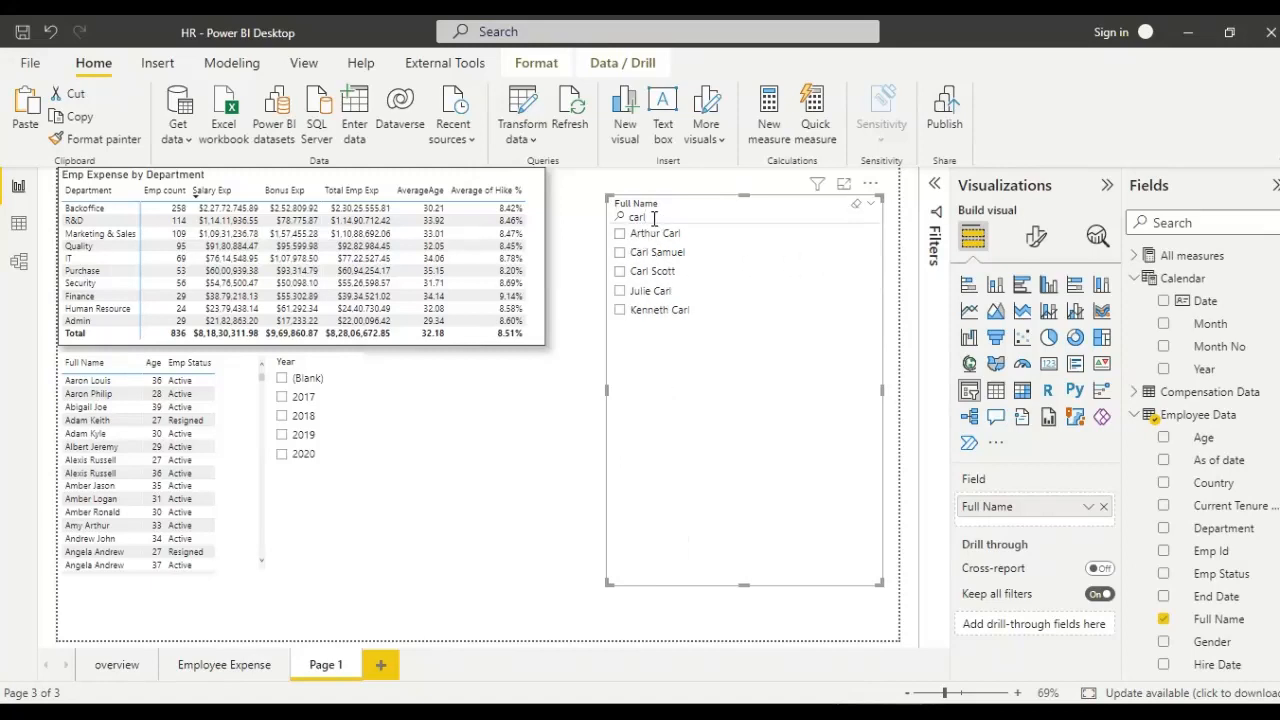
{"action": "mouse_move", "coordinate": [665, 235]}
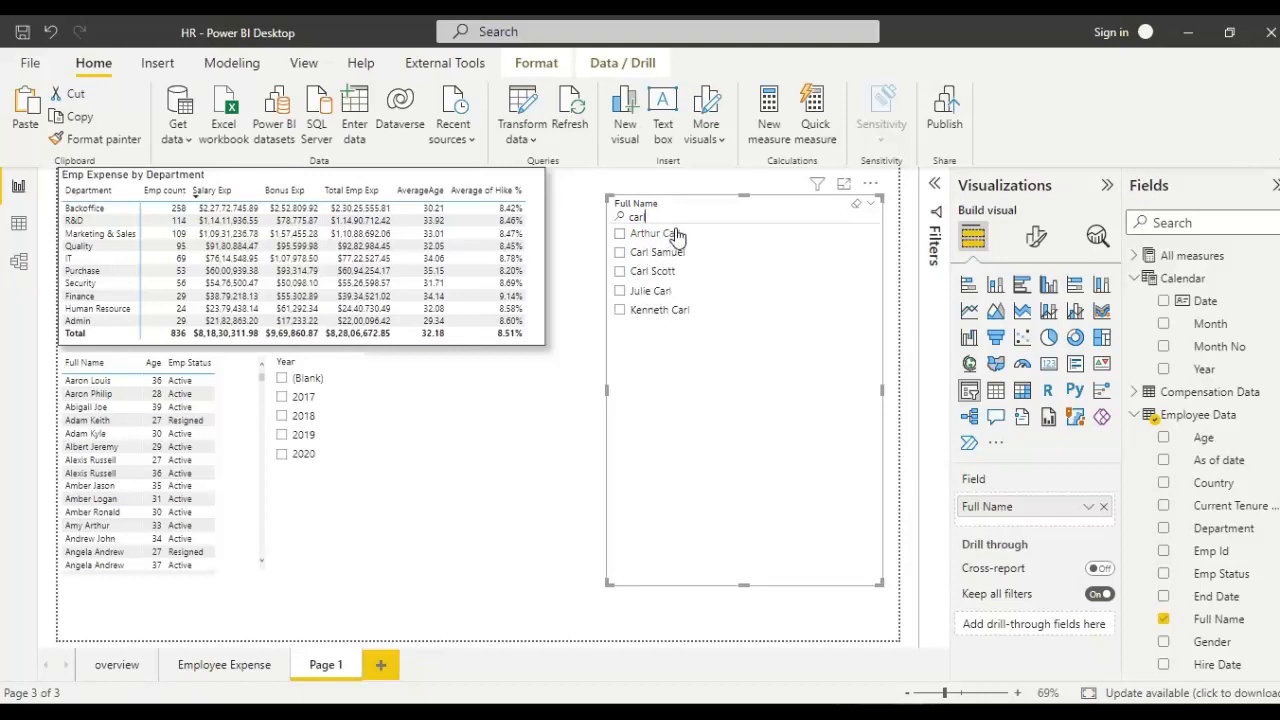
{"action": "mouse_move", "coordinate": [655, 272]}
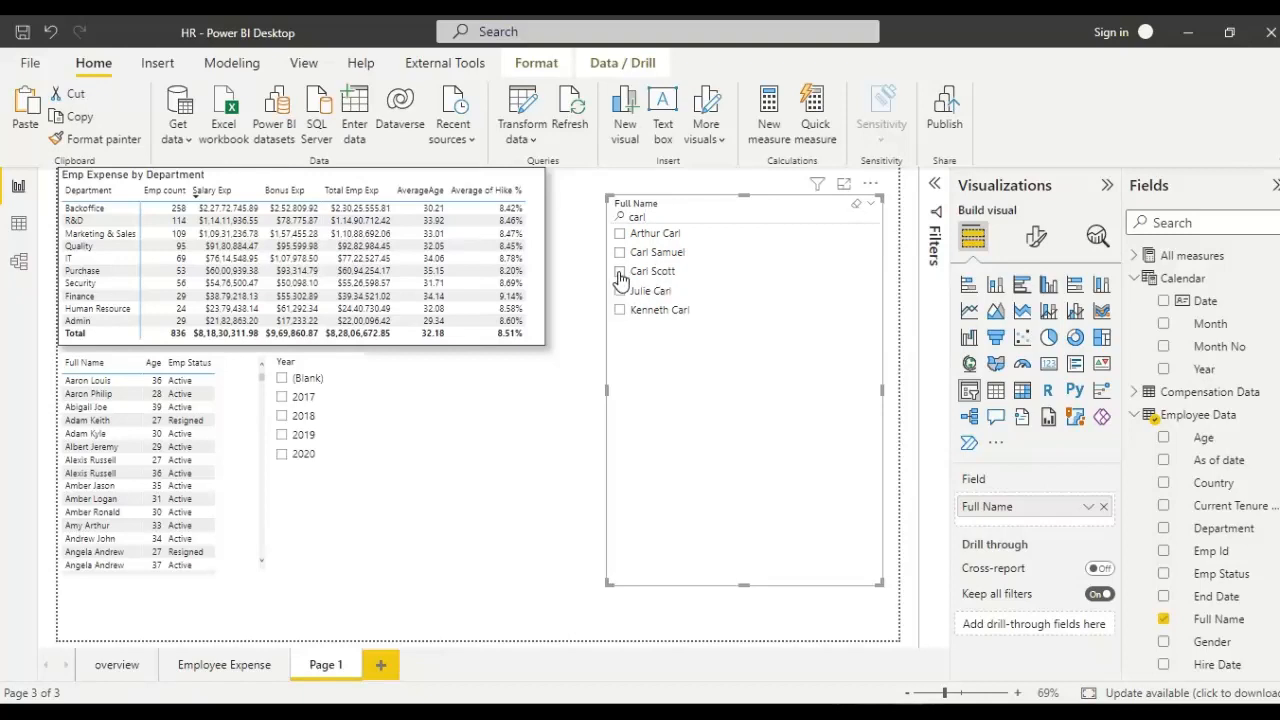
{"action": "left_click", "coordinate": [620, 271]}
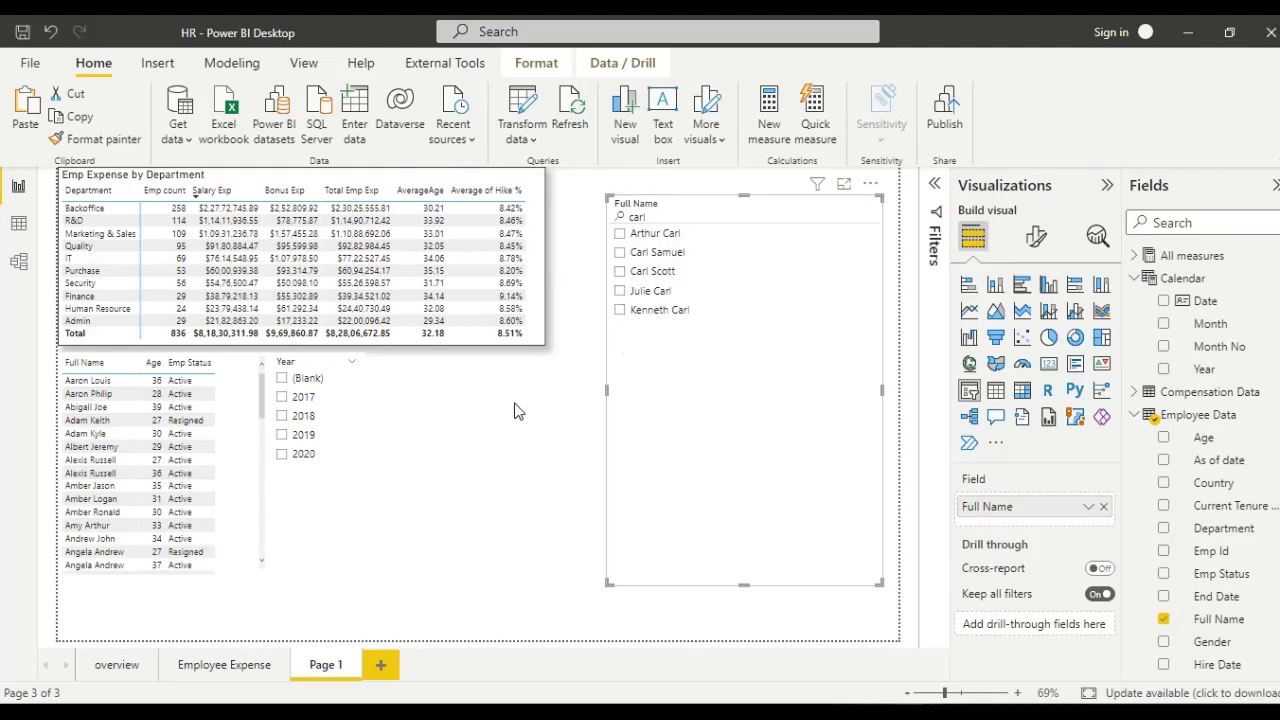
{"action": "mouse_move", "coordinate": [598, 363]}
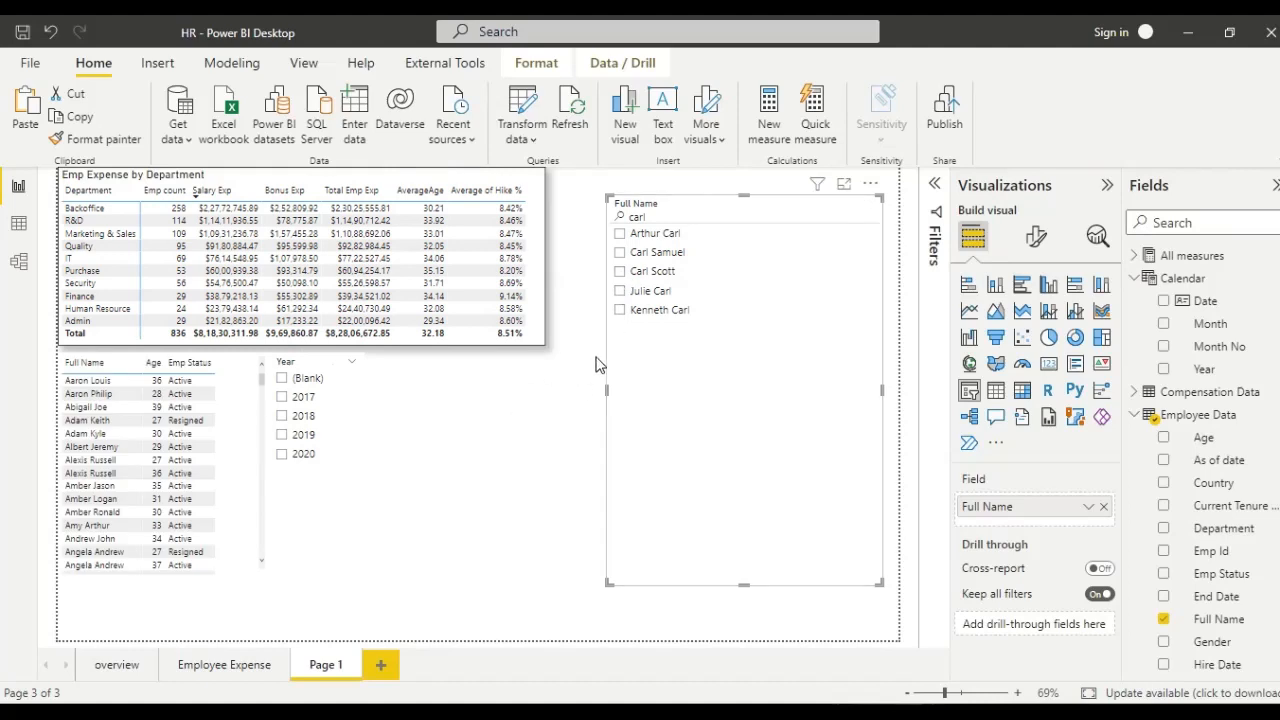
{"action": "mouse_move", "coordinate": [675, 208]}
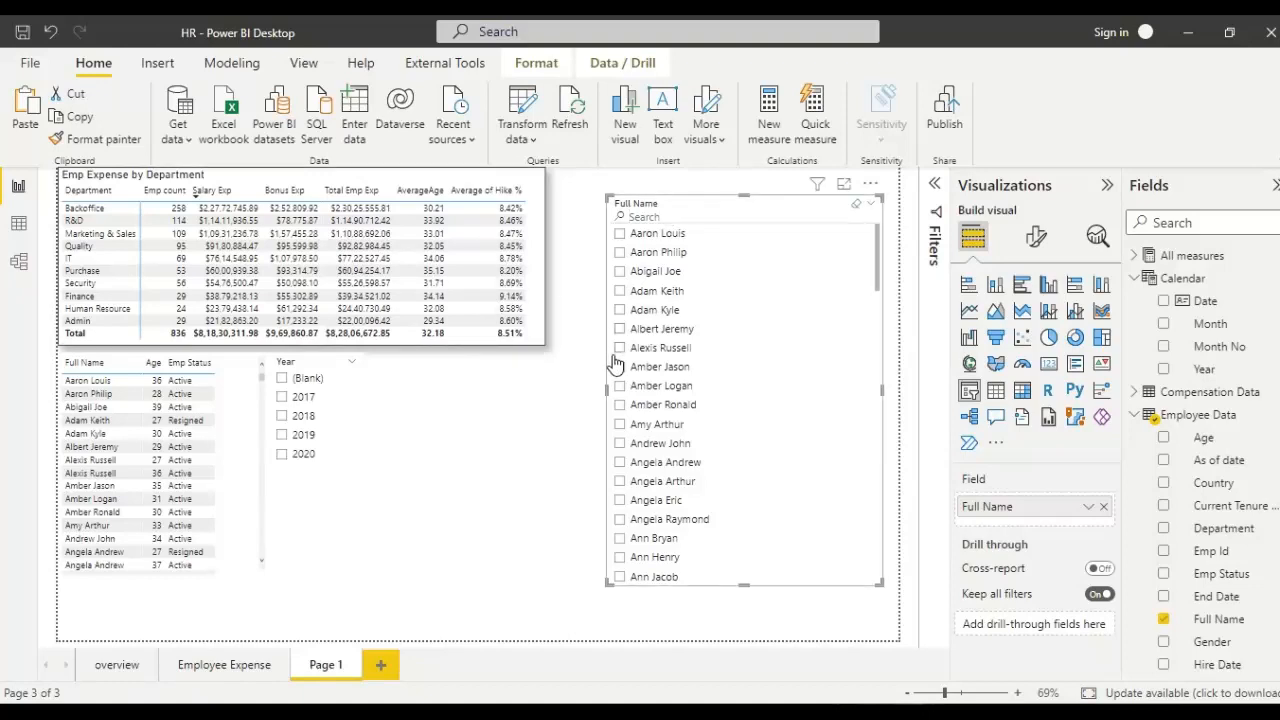
{"action": "mouse_move", "coordinate": [723, 301]}
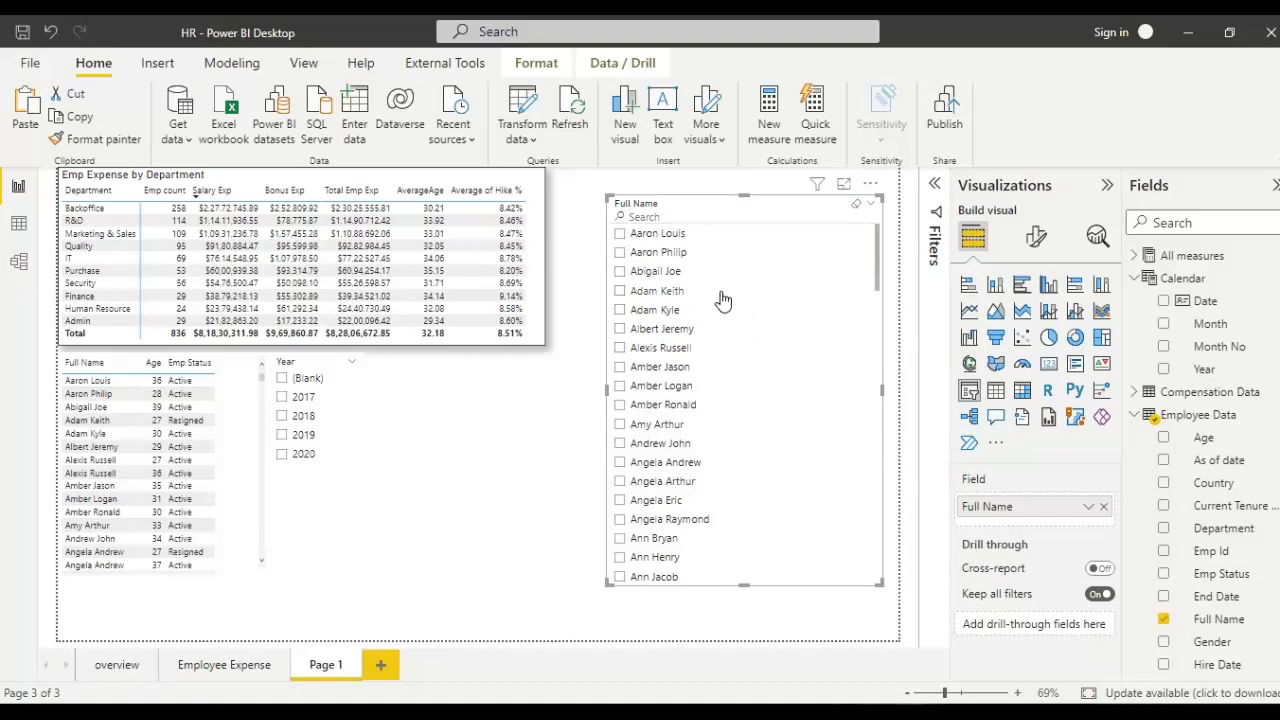
{"action": "mouse_move", "coordinate": [716, 275]}
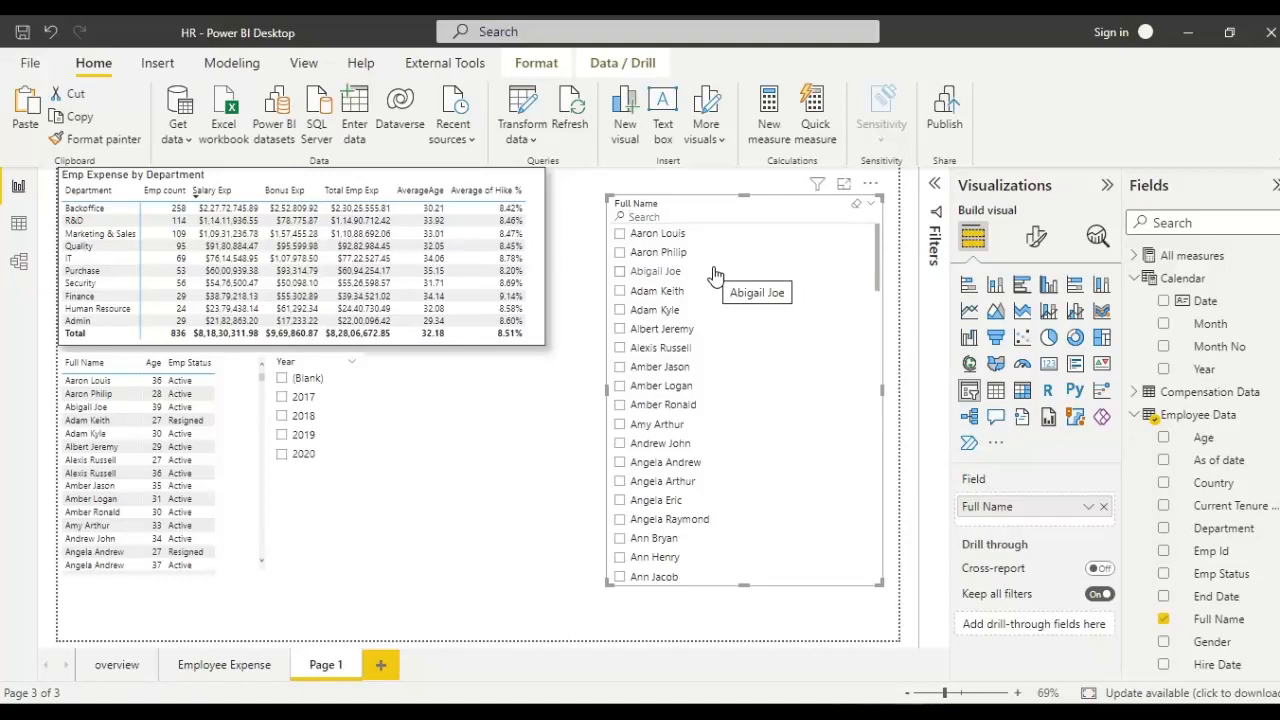
{"action": "mouse_move", "coordinate": [773, 230]}
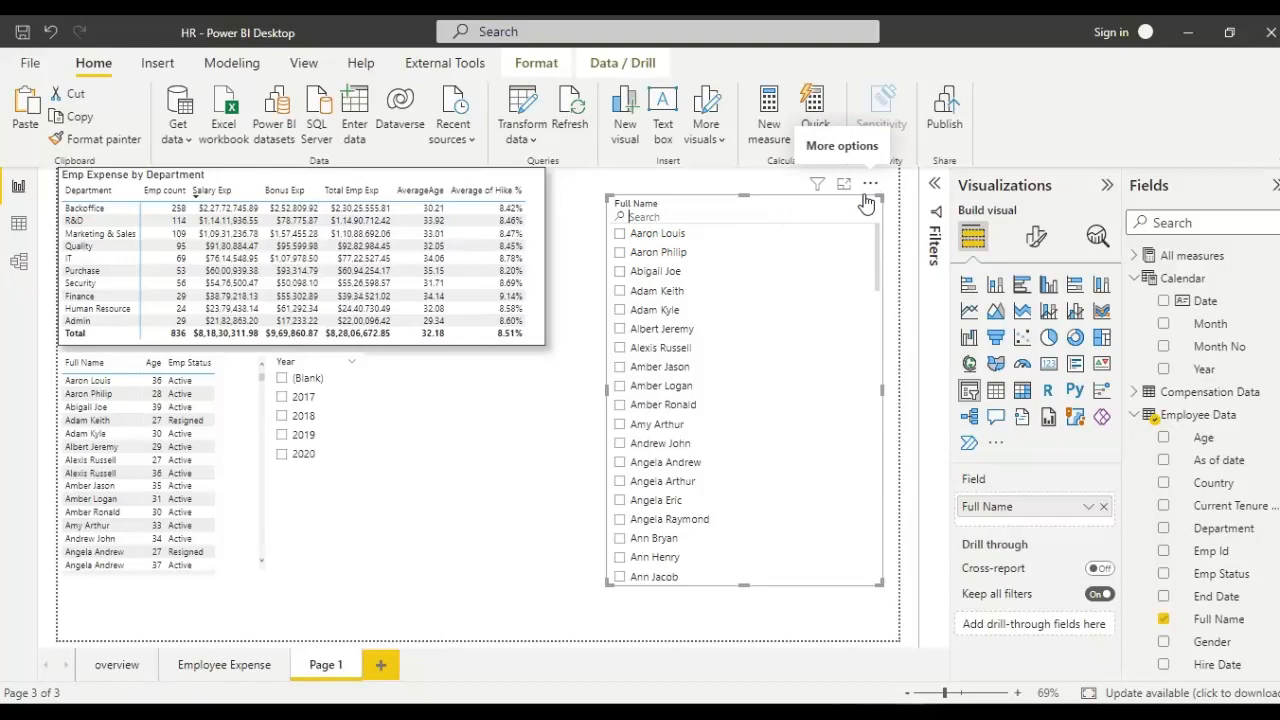
{"action": "mouse_move", "coordinate": [818, 245]}
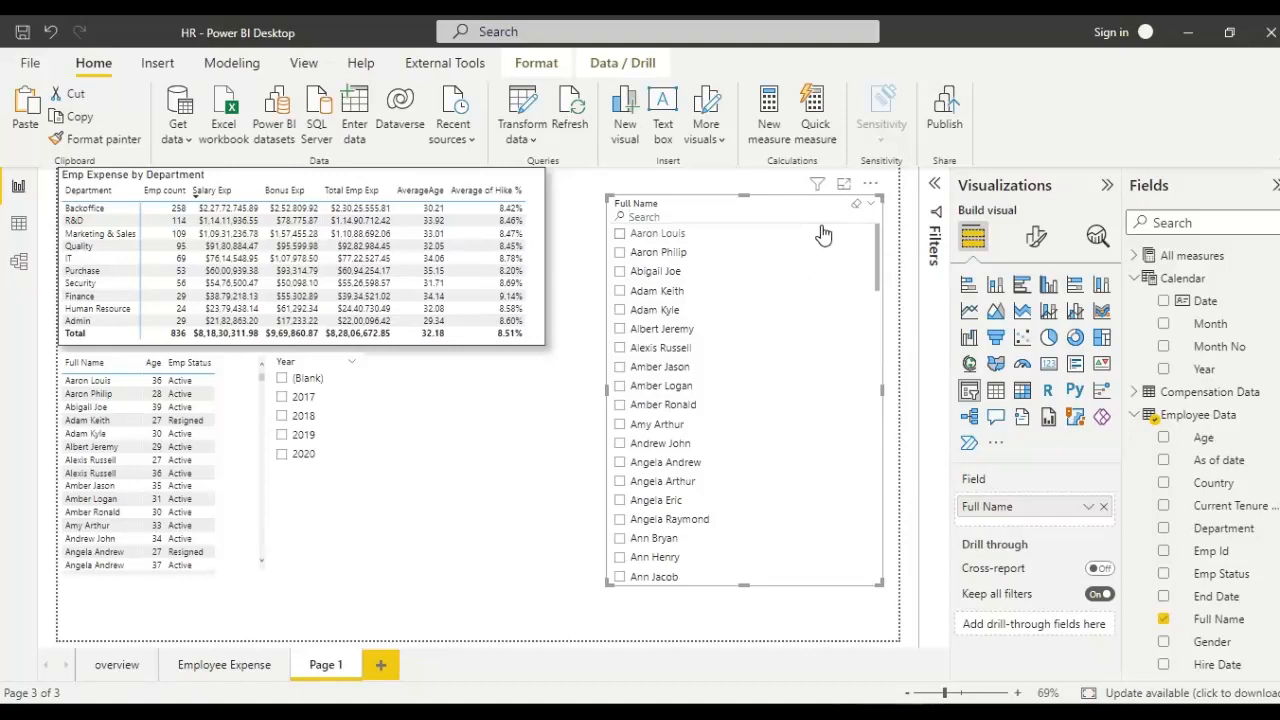
{"action": "left_click", "coordinate": [871, 184]}
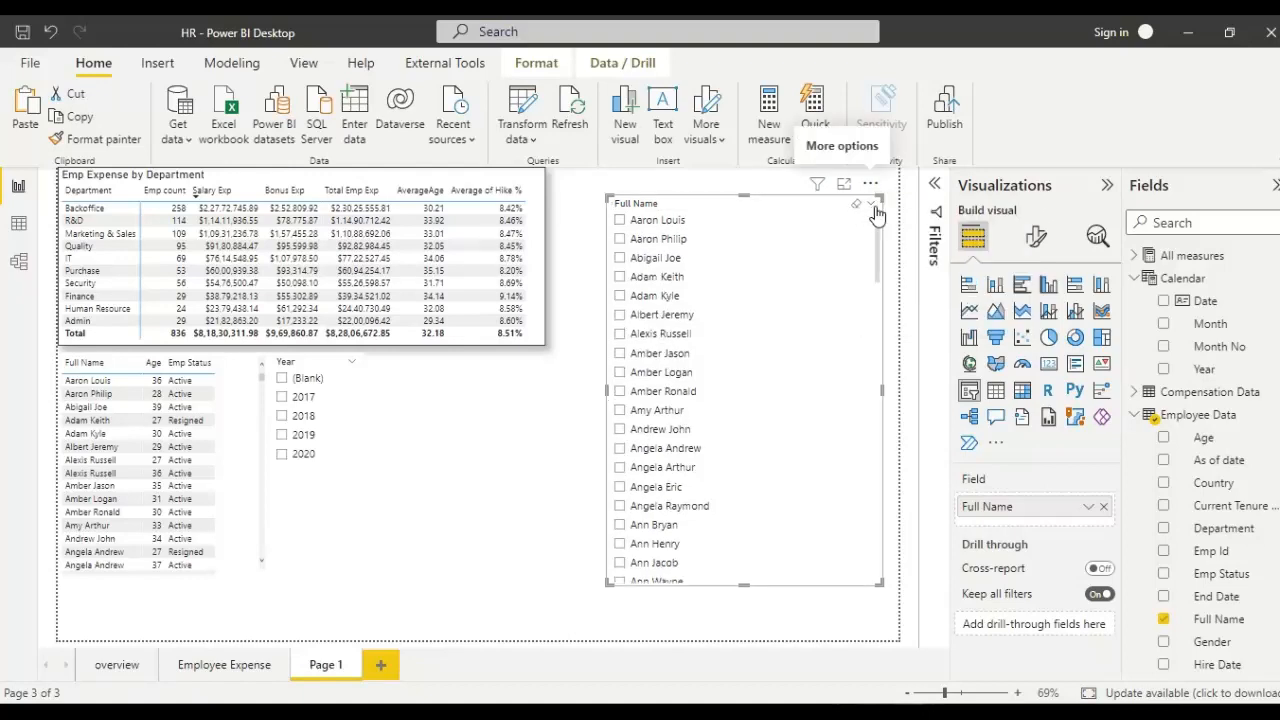
{"action": "mouse_move", "coordinate": [791, 228]}
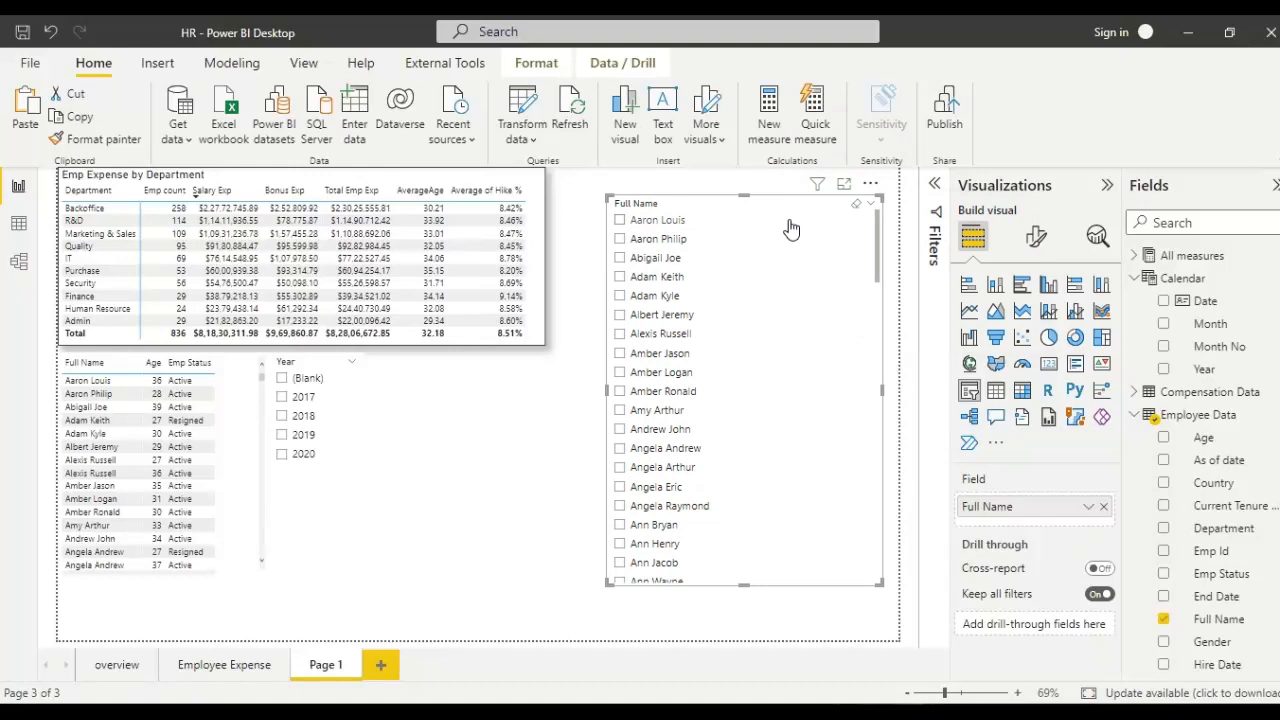
{"action": "mouse_move", "coordinate": [795, 225]}
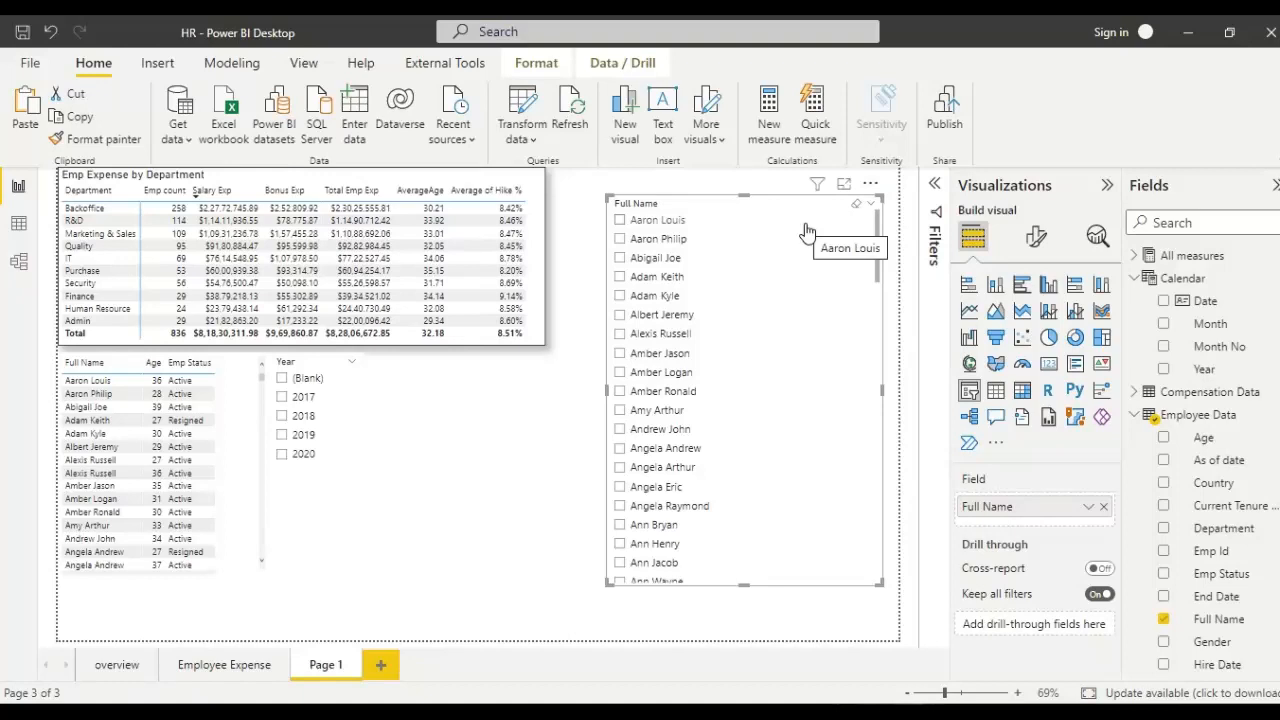
{"action": "mouse_move", "coordinate": [850, 230]}
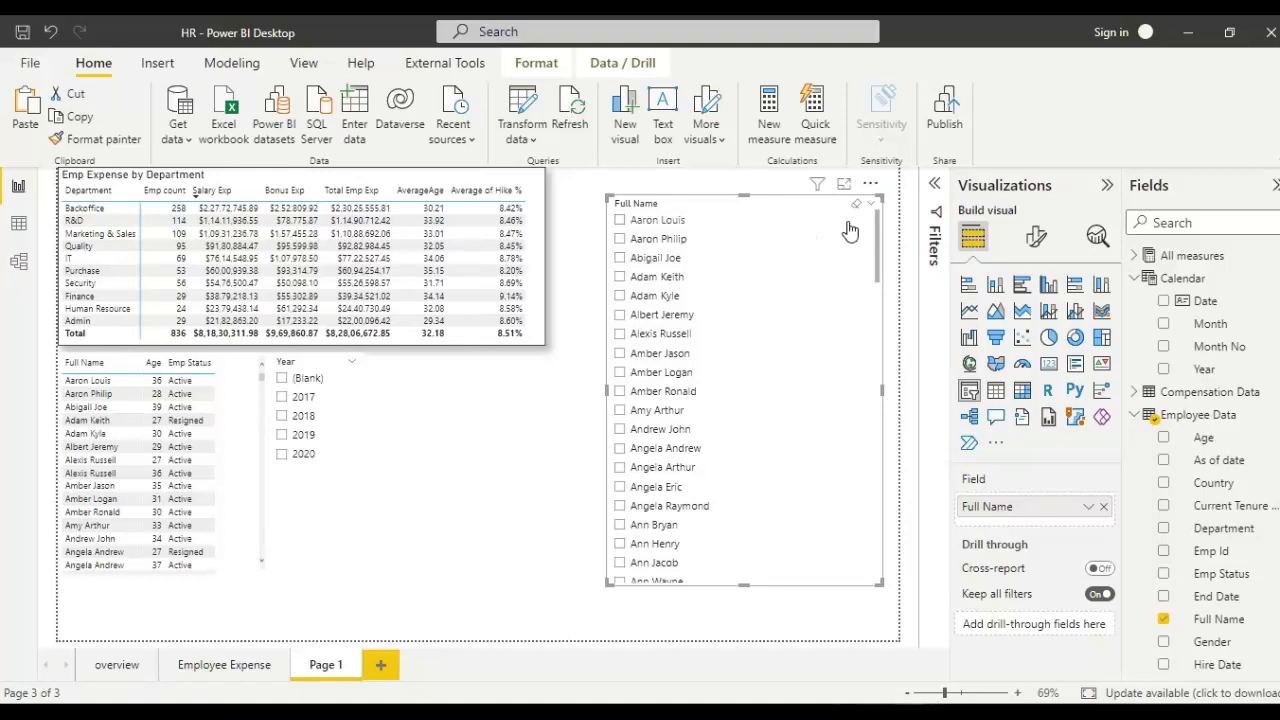
{"action": "left_click", "coordinate": [871, 184]}
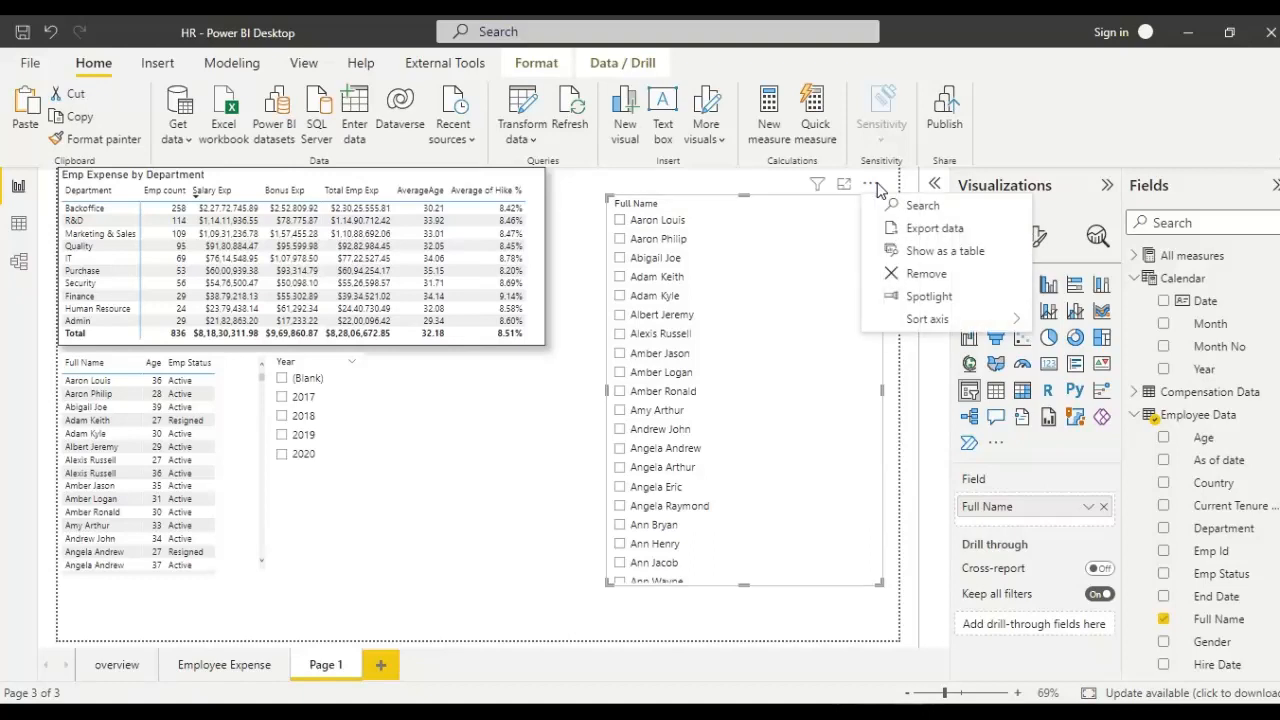
{"action": "mouse_move", "coordinate": [912, 213]}
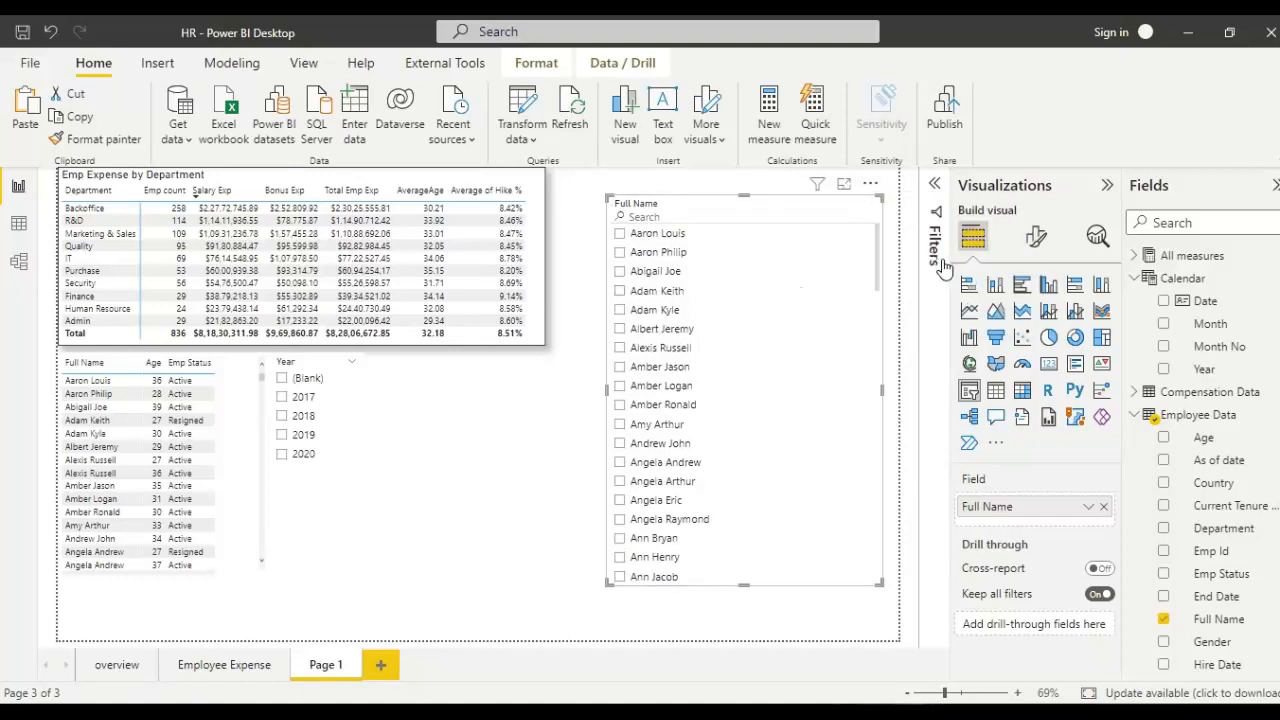
{"action": "mouse_move", "coordinate": [938, 190]}
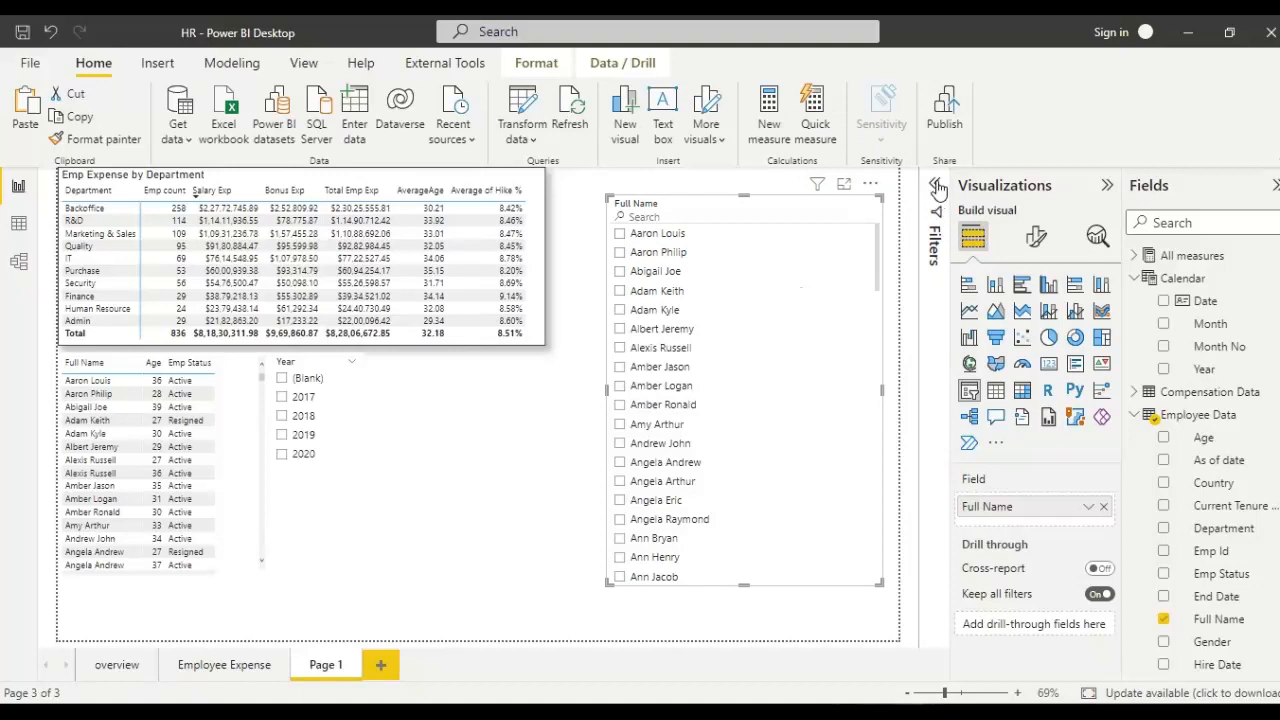
Step: Expand the Filters pane, search for 'car', then clear the search box
{"action": "left_click", "coordinate": [933, 183]}
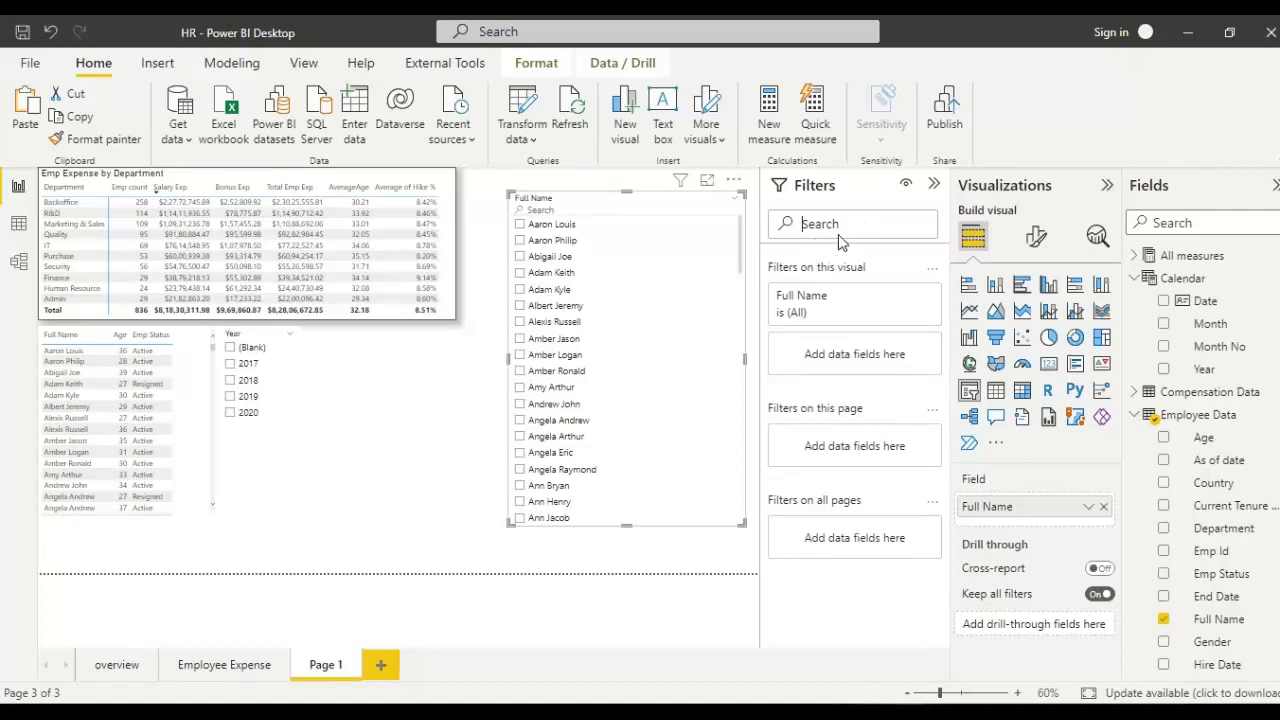
{"action": "mouse_move", "coordinate": [808, 203]}
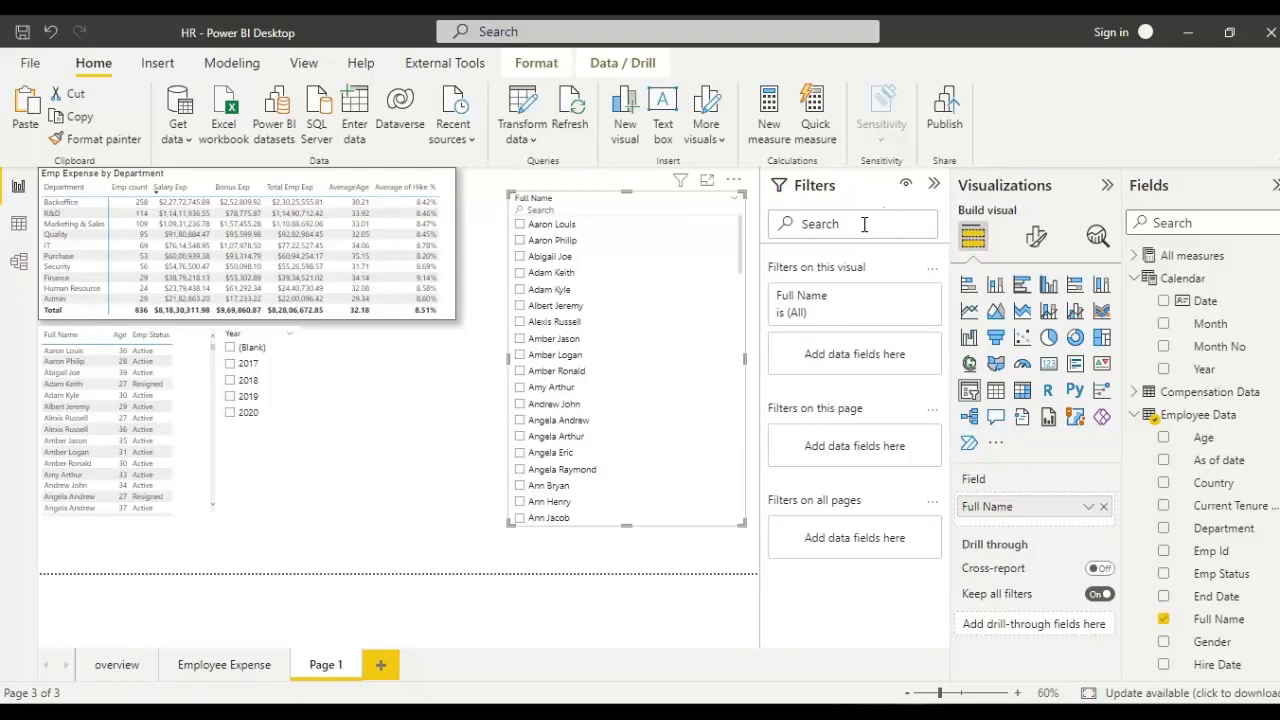
{"action": "type", "text": "ca"}
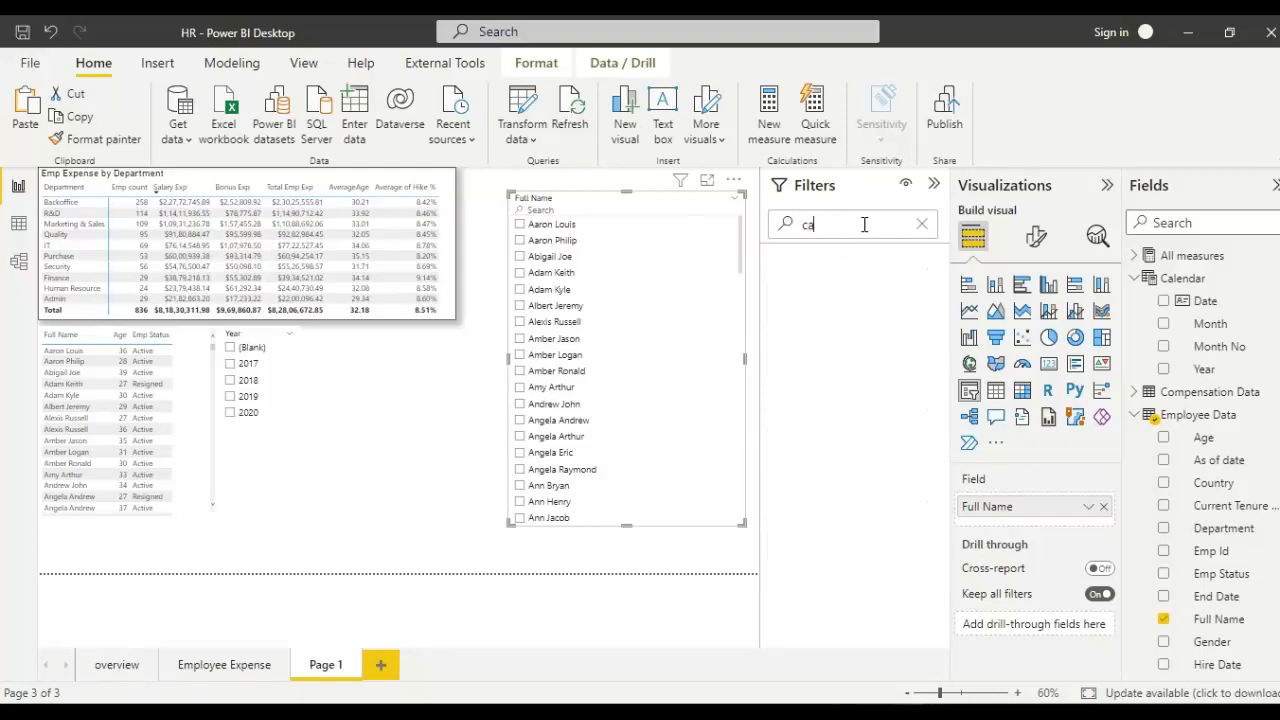
{"action": "type", "text": "rl"}
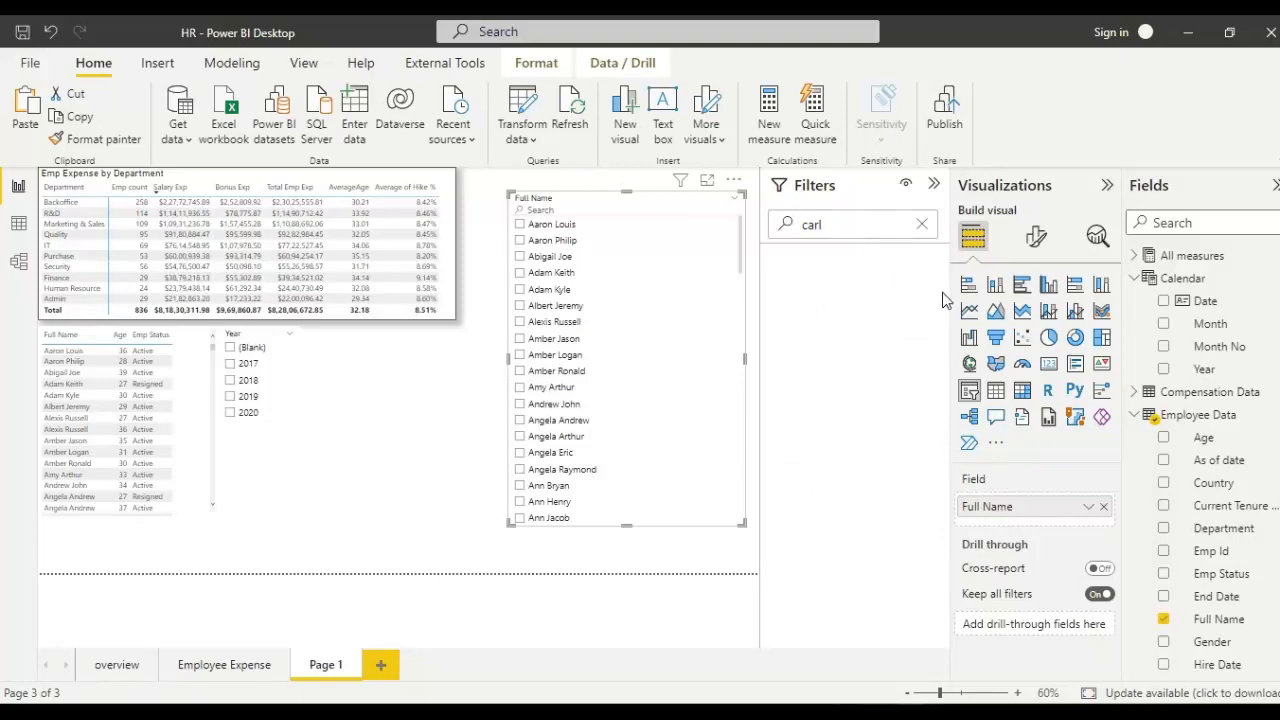
{"action": "left_click", "coordinate": [921, 223]}
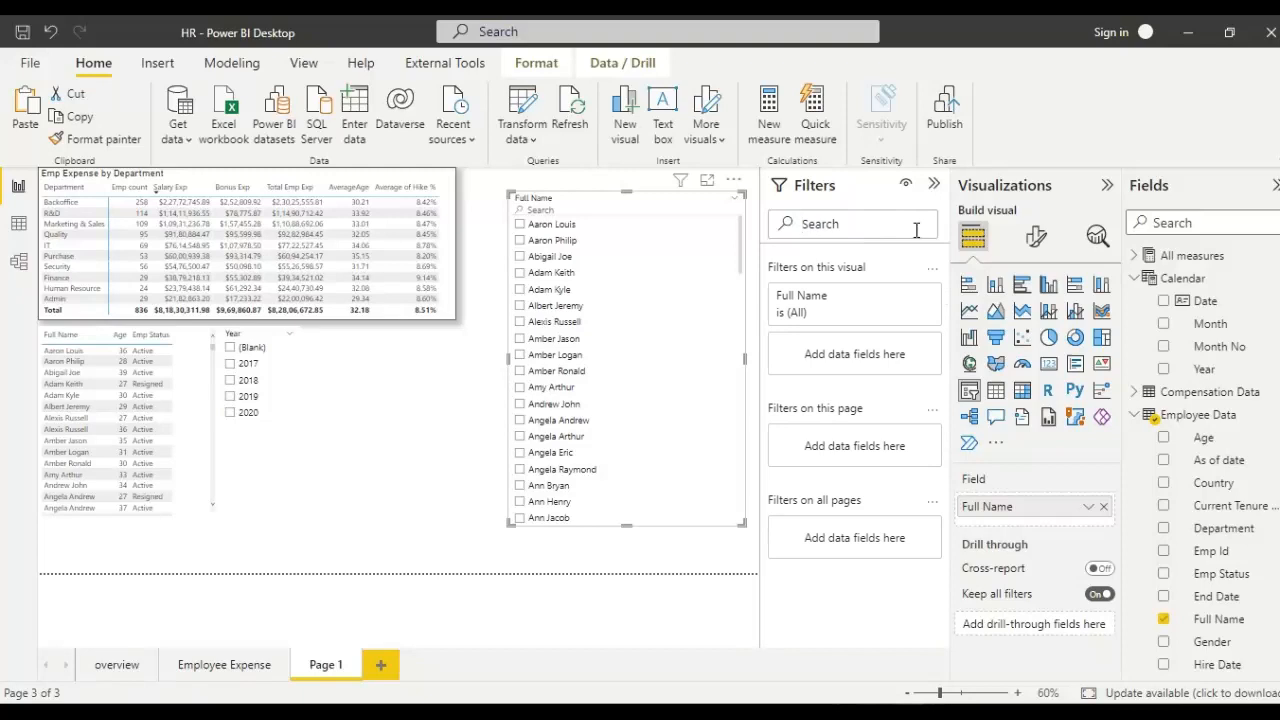
{"action": "mouse_move", "coordinate": [905, 307]}
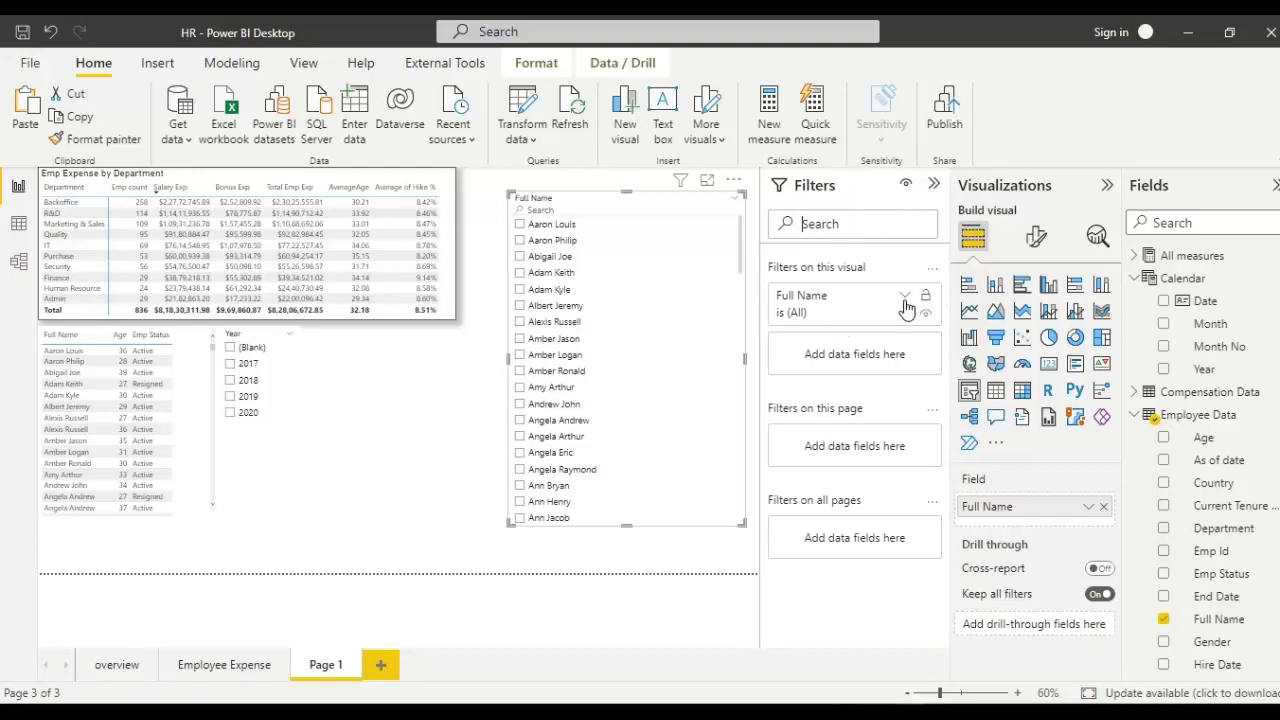
Step: Search 'carl' under Full Name basic filtering, collapse Filters, and open the slicer's options menu
{"action": "left_click", "coordinate": [906, 294]}
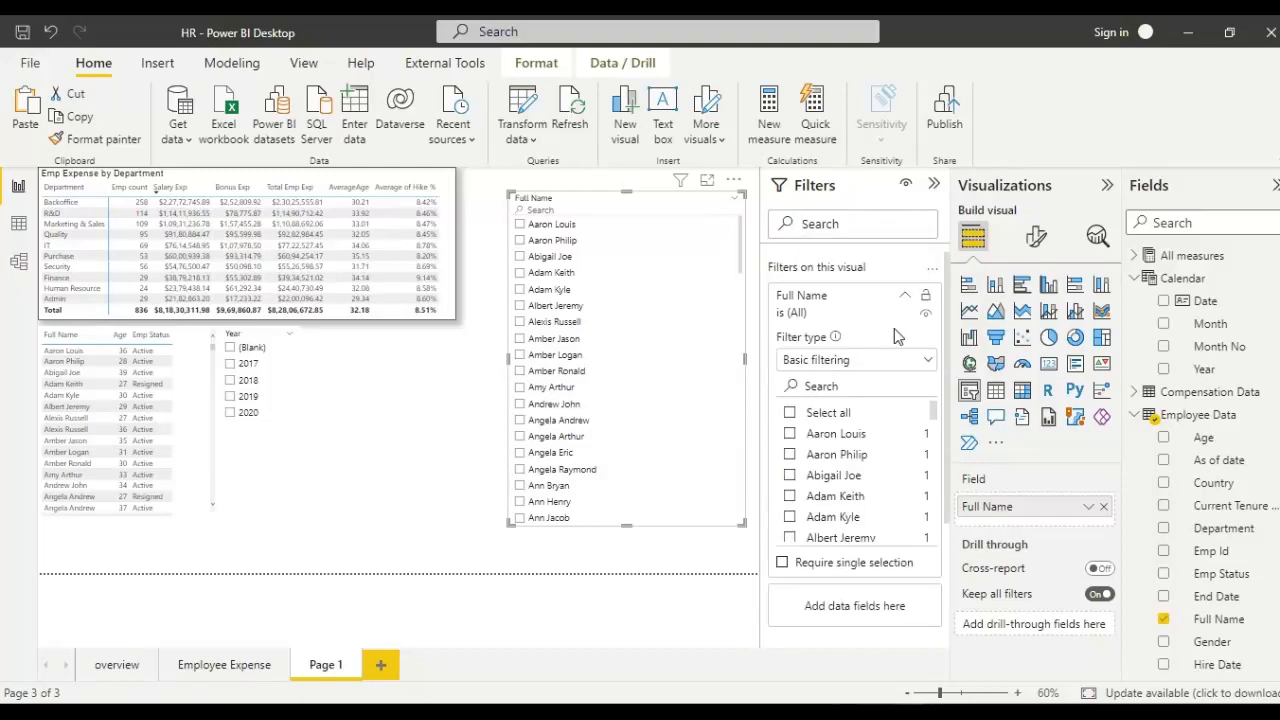
{"action": "left_click", "coordinate": [855, 359]}
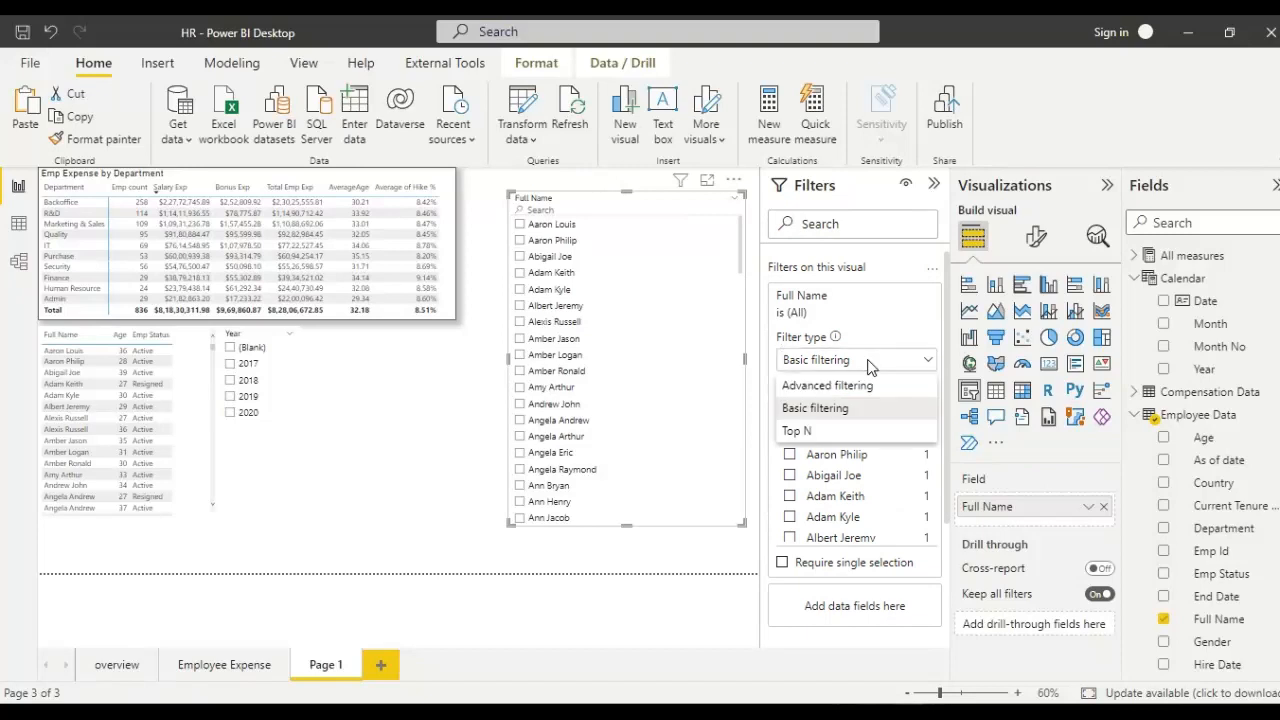
{"action": "left_click", "coordinate": [814, 408]}
{"action": "type", "text": "c"}
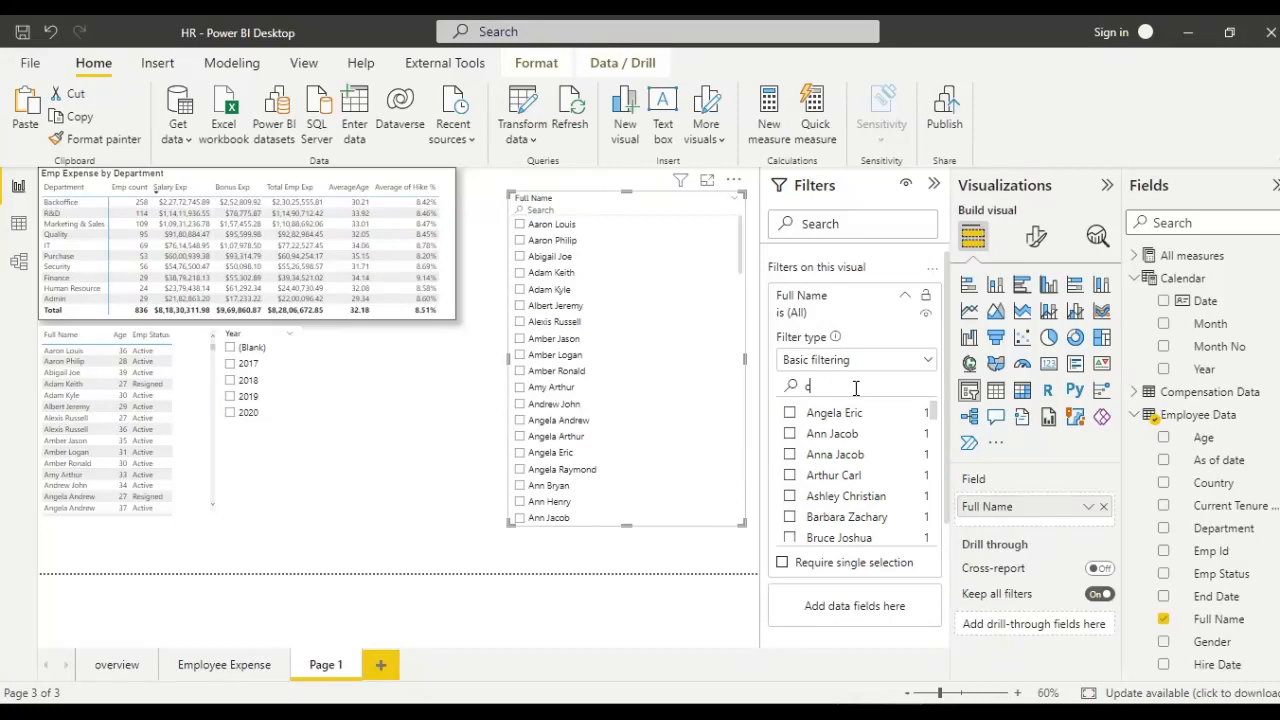
{"action": "type", "text": "arl"}
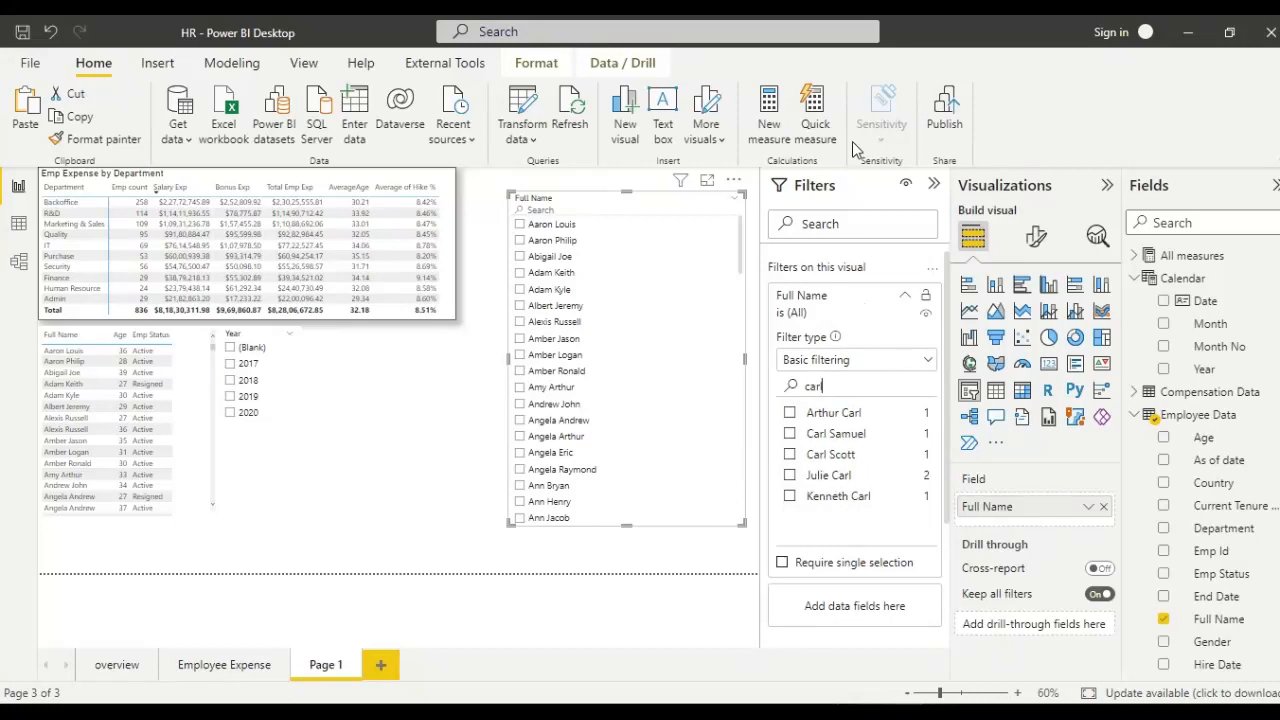
{"action": "mouse_move", "coordinate": [850, 550]}
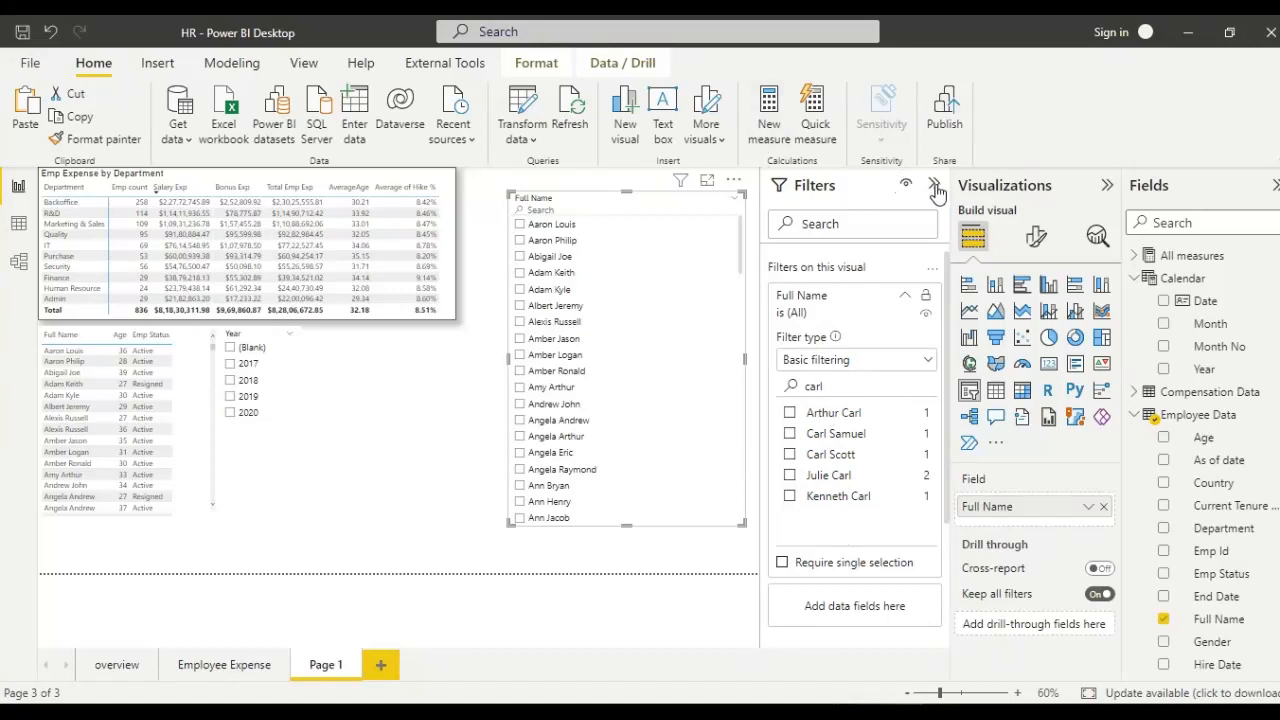
{"action": "left_click", "coordinate": [938, 188]}
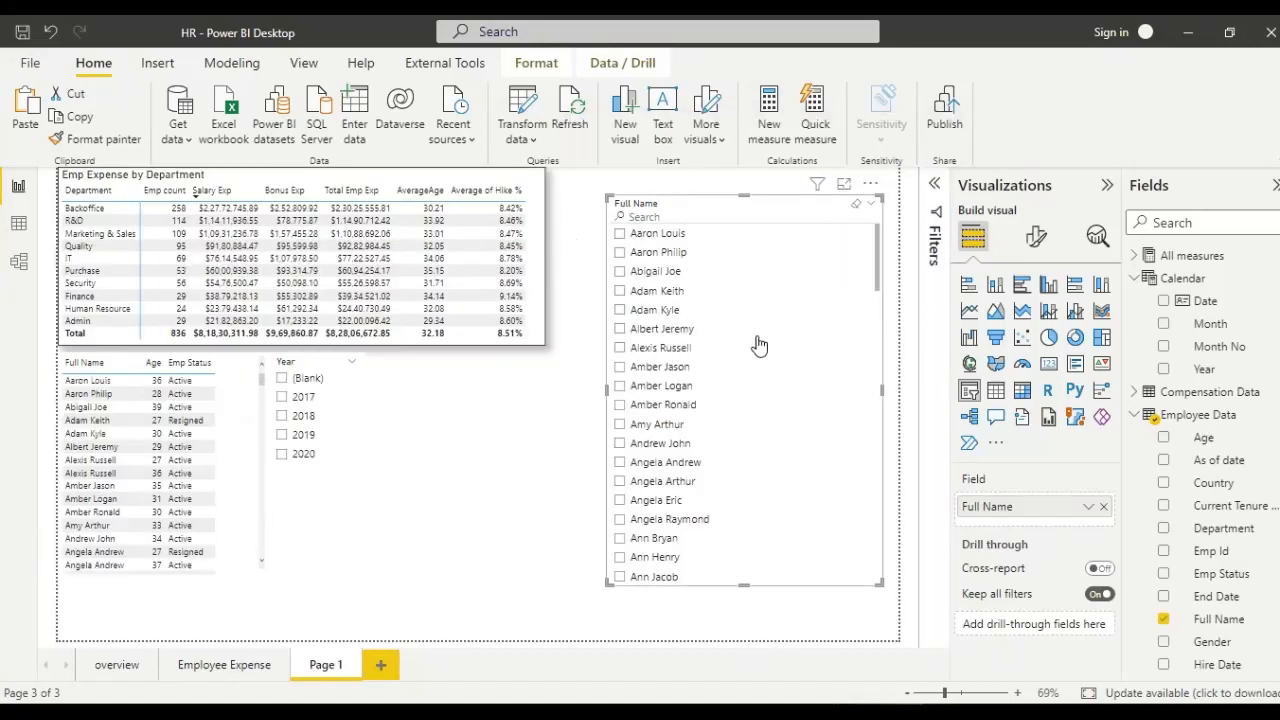
{"action": "left_click", "coordinate": [870, 185]}
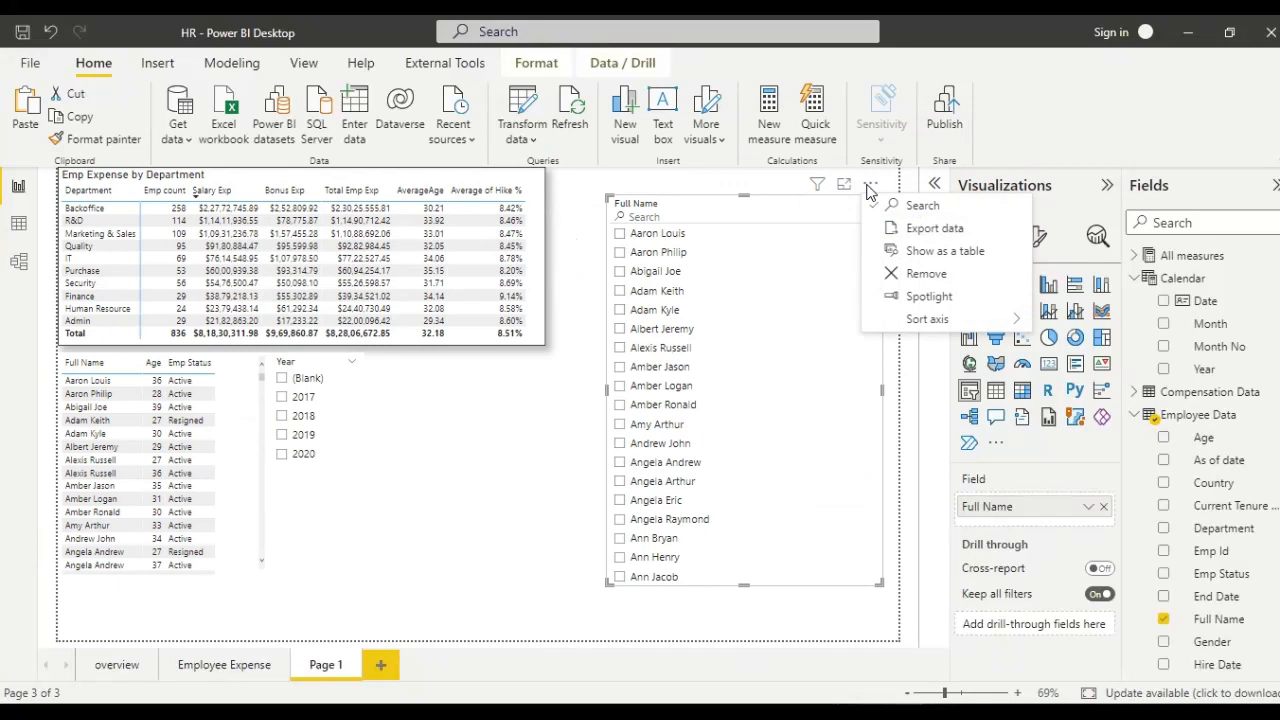